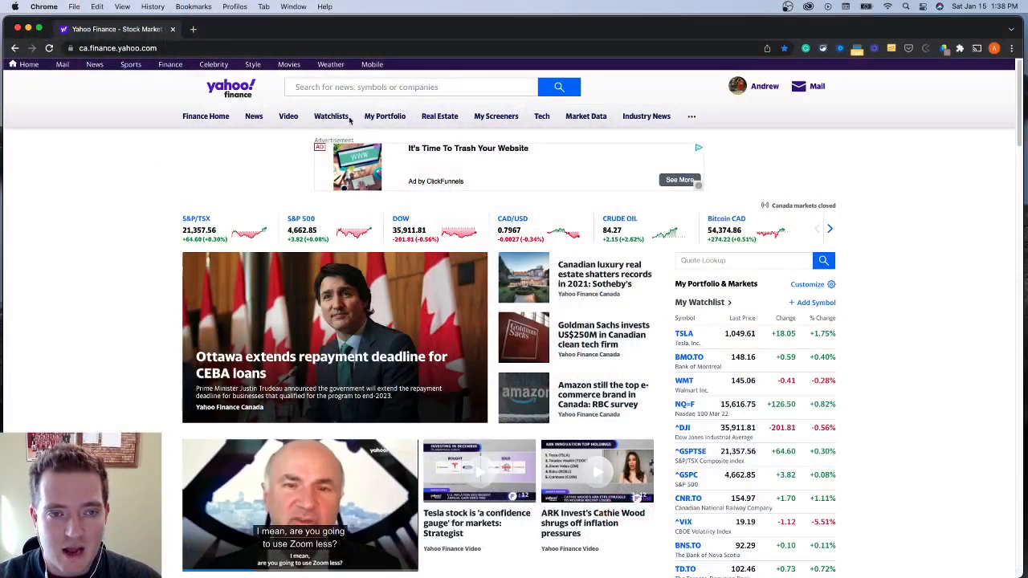
# Go from the TSLA watchlist entry to Tesla's quote page and its interactive one-year chart
pyautogui.click(410, 87)
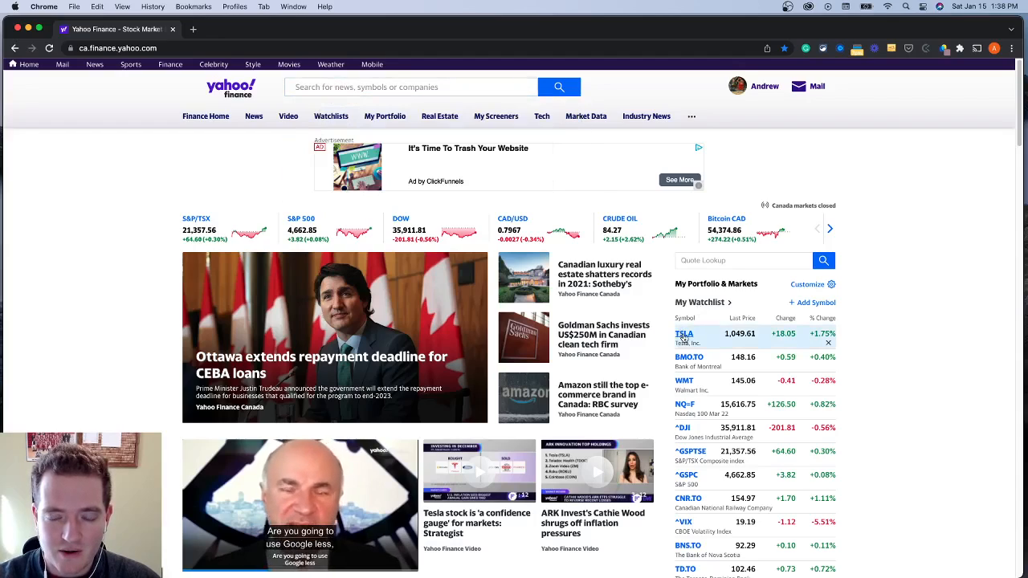
pyautogui.click(684, 332)
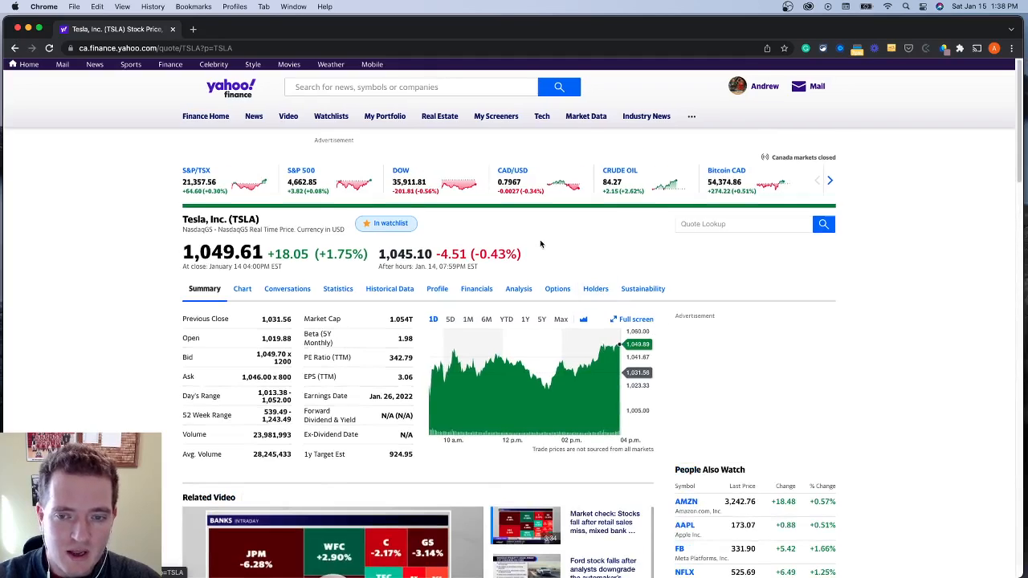
pyautogui.moveTo(614, 331)
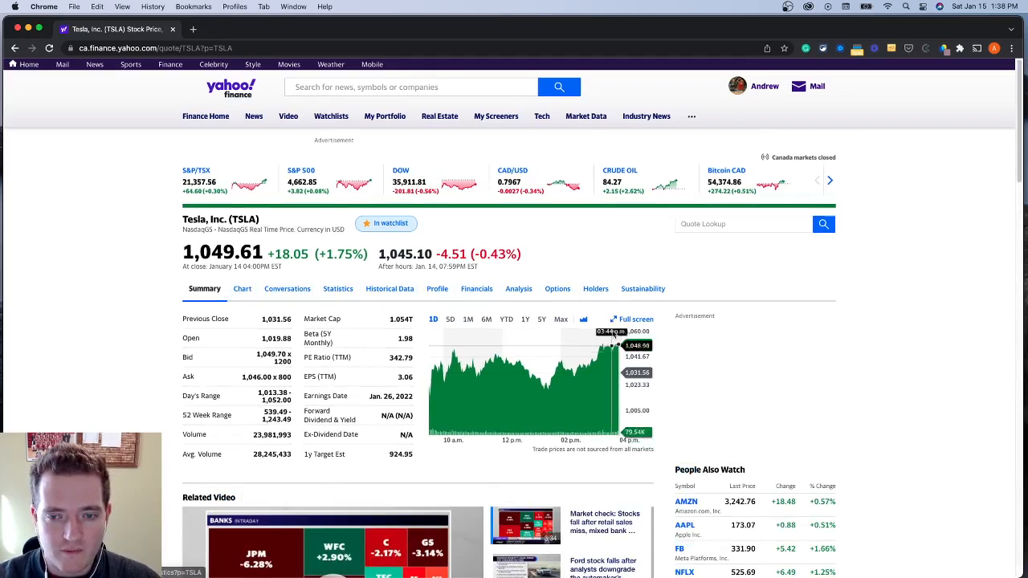
pyautogui.scroll(3)
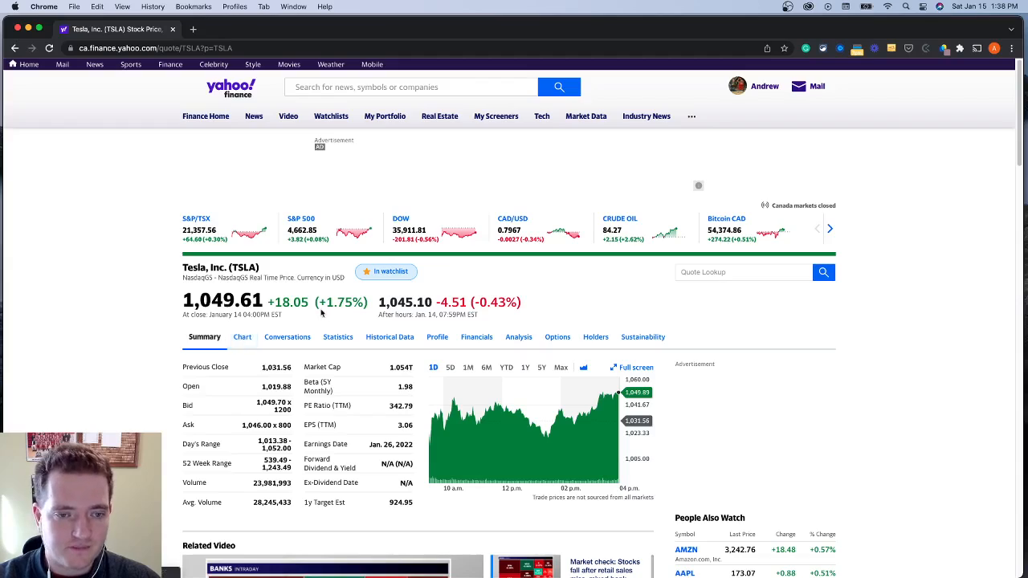
pyautogui.click(241, 338)
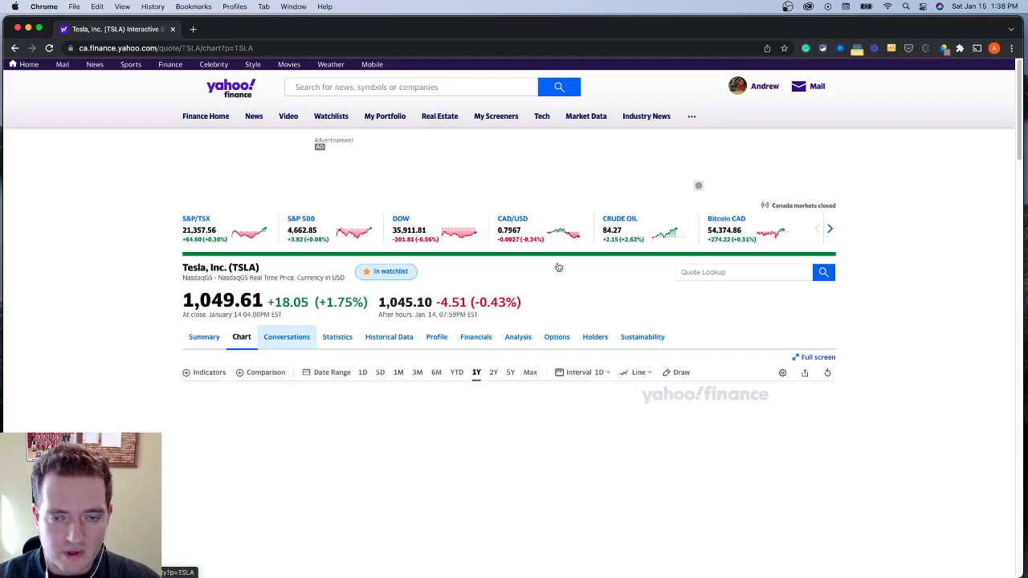
pyautogui.scroll(-3)
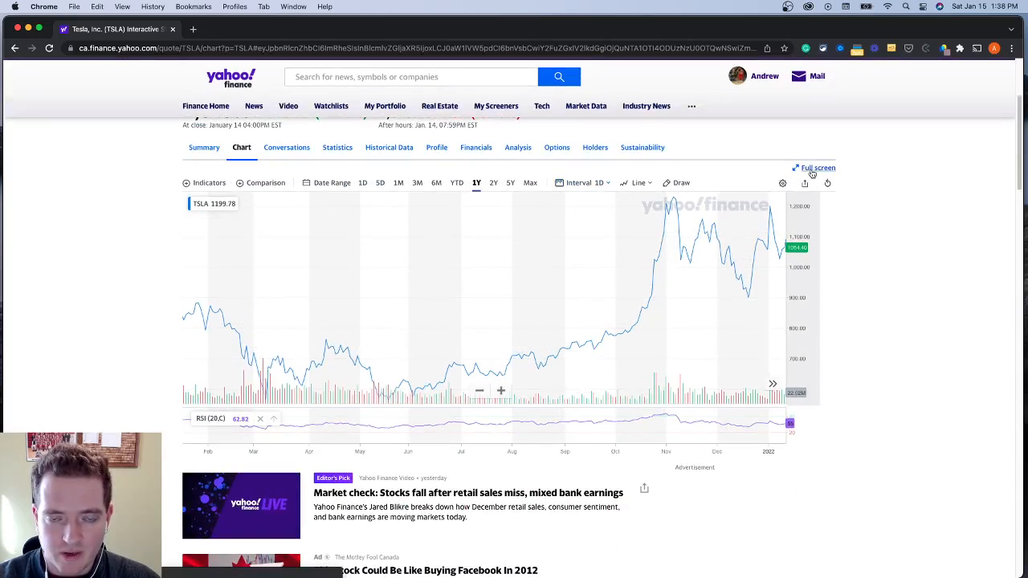
# Expand the TSLA one-year chart to full-screen view
pyautogui.click(817, 169)
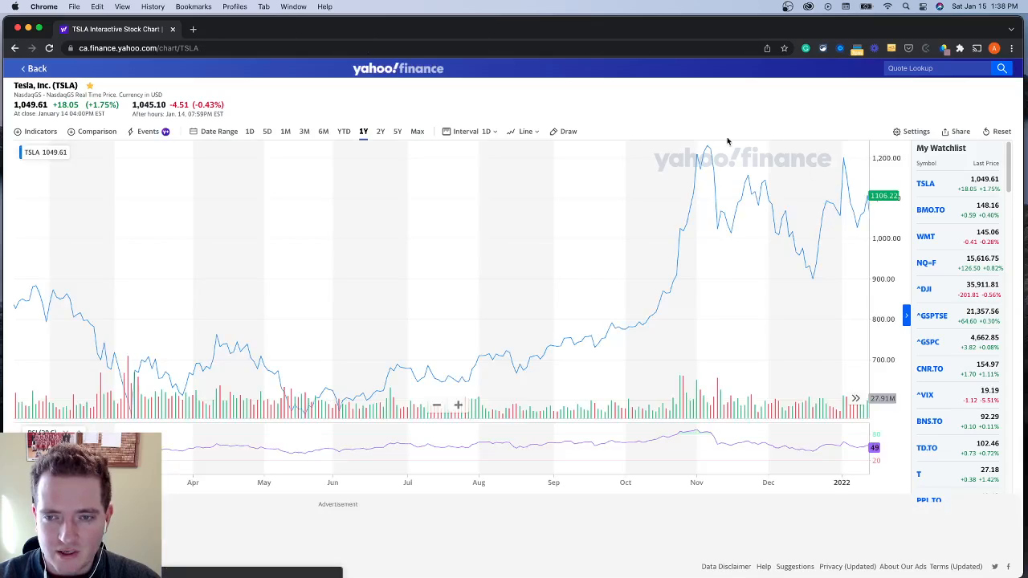
pyautogui.moveTo(618, 327)
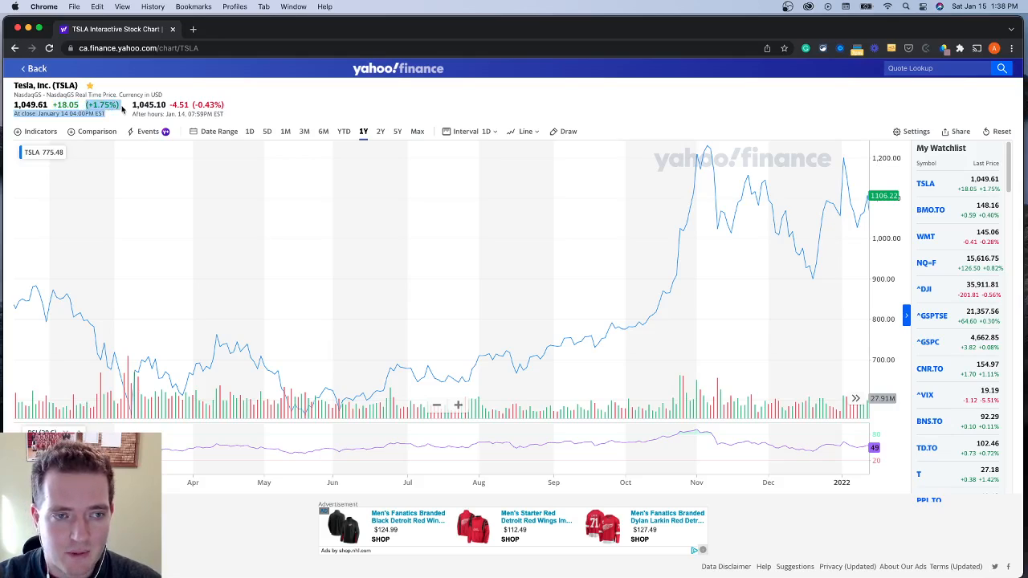
pyautogui.moveTo(111, 122)
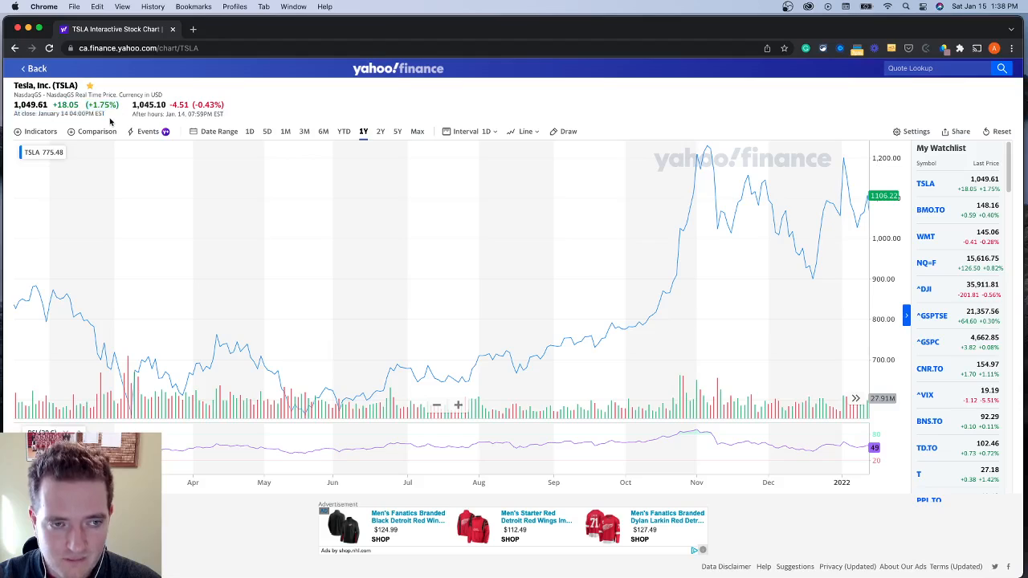
pyautogui.moveTo(183, 225)
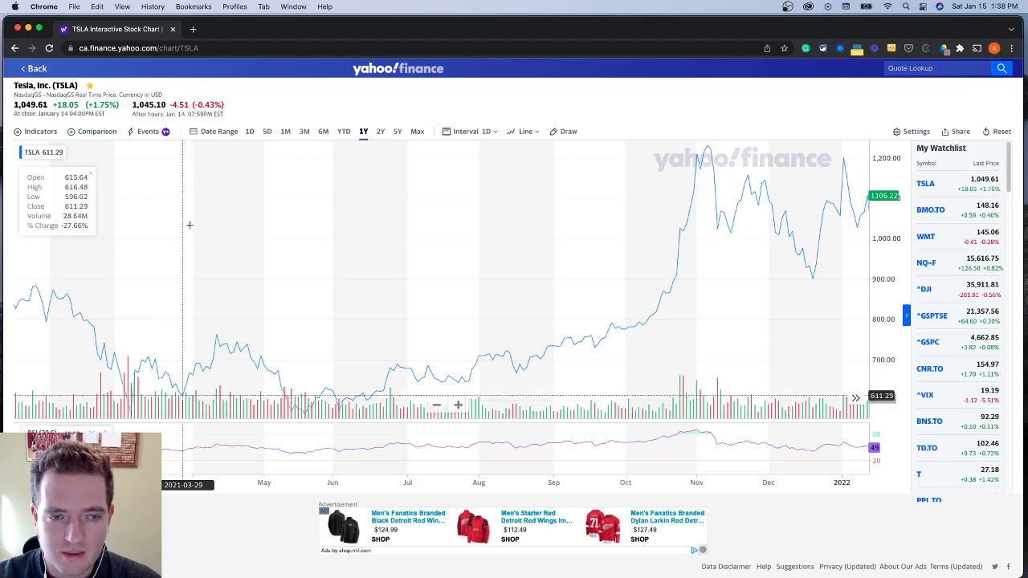
pyautogui.moveTo(308, 368)
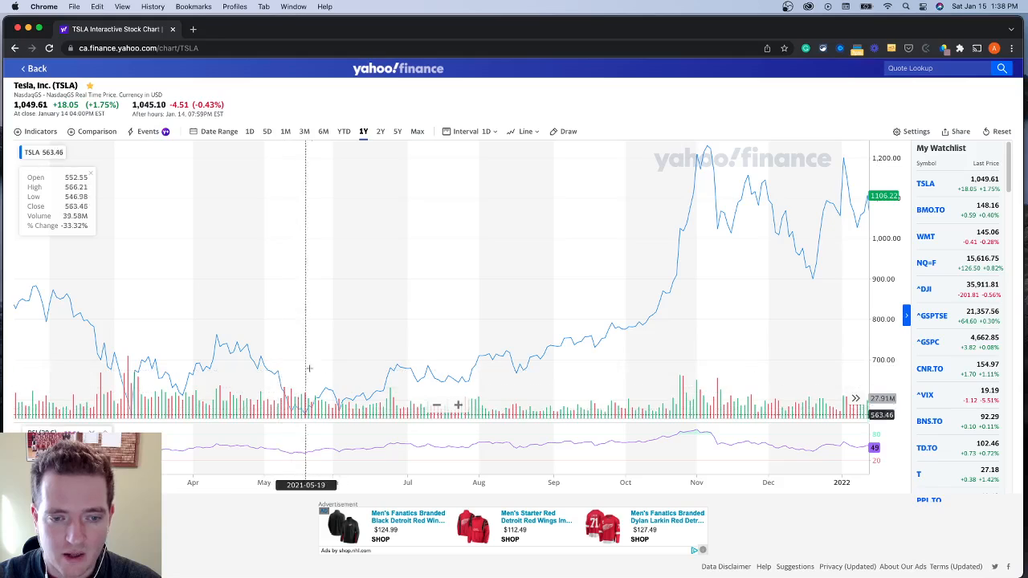
pyautogui.moveTo(440, 364)
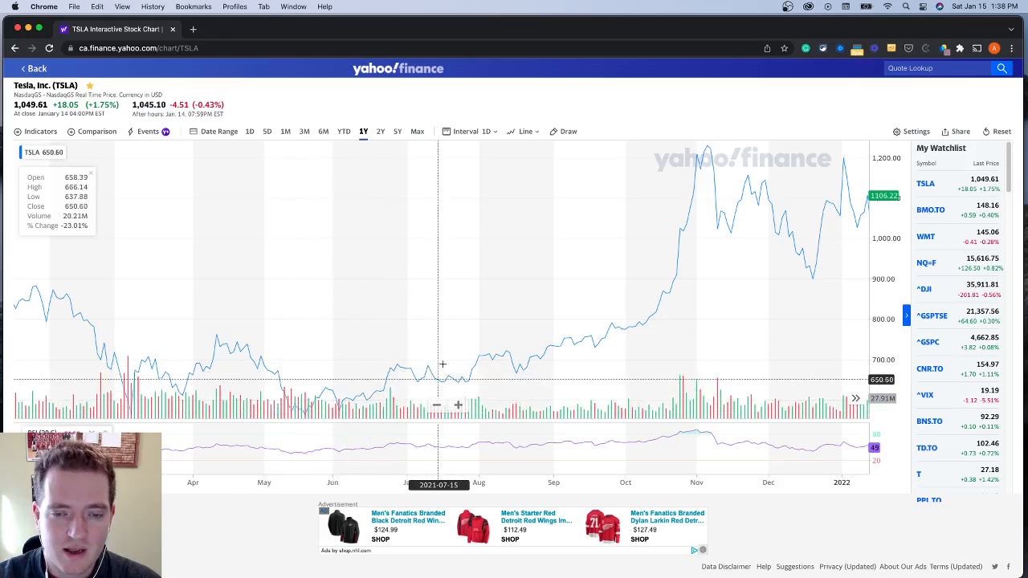
pyautogui.moveTo(539, 351)
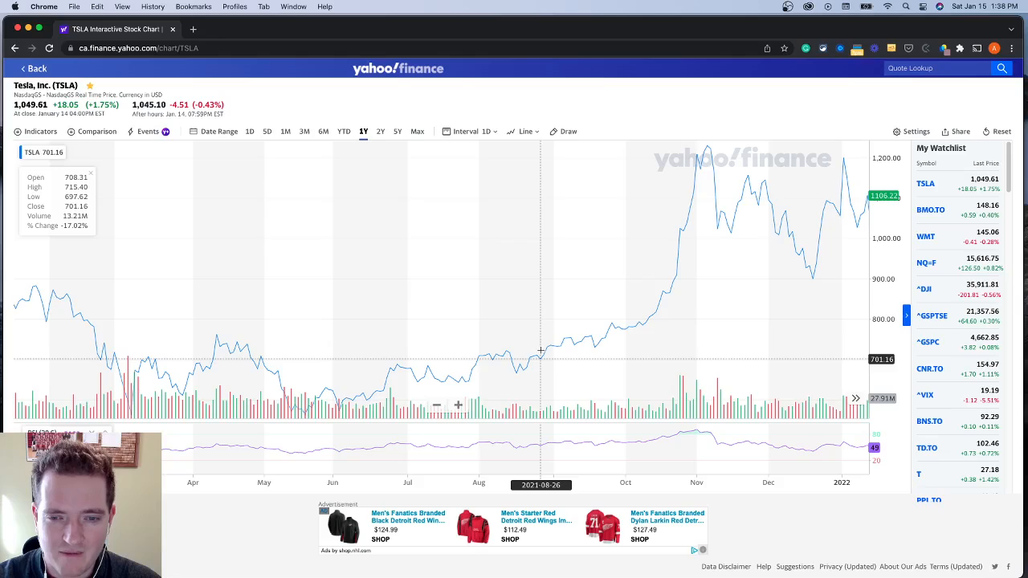
pyautogui.moveTo(546, 330)
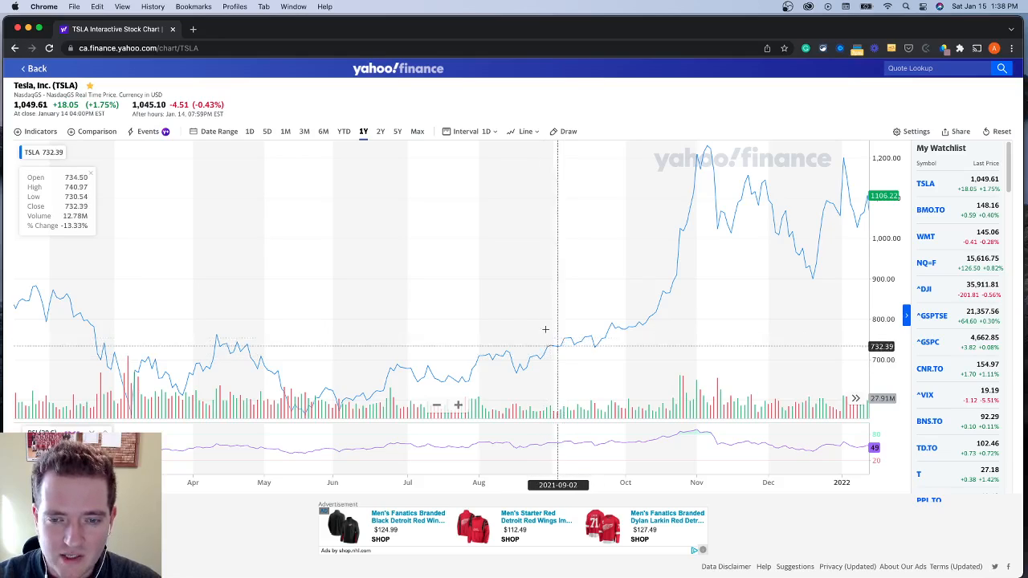
pyautogui.moveTo(552, 328)
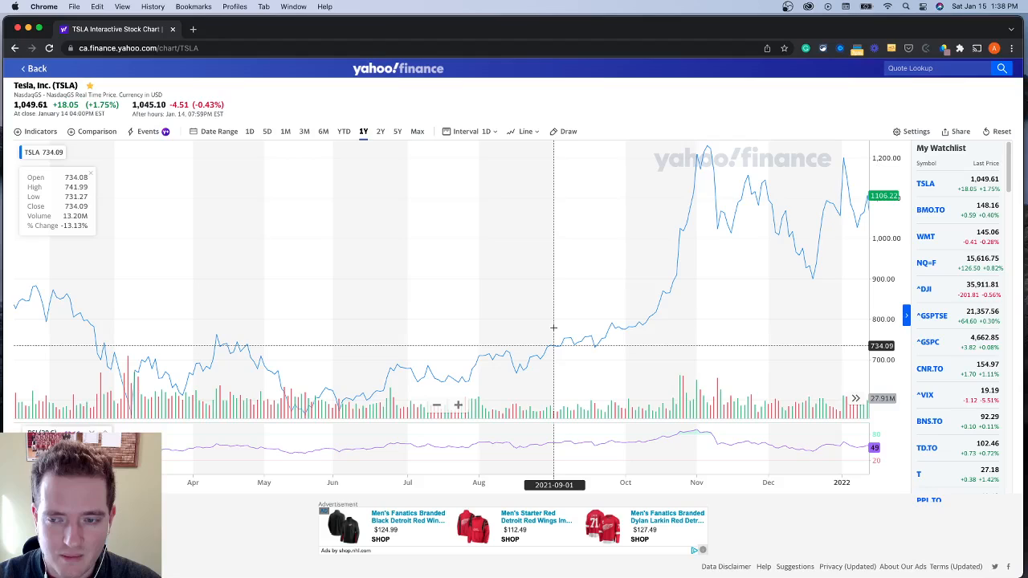
pyautogui.moveTo(404, 266)
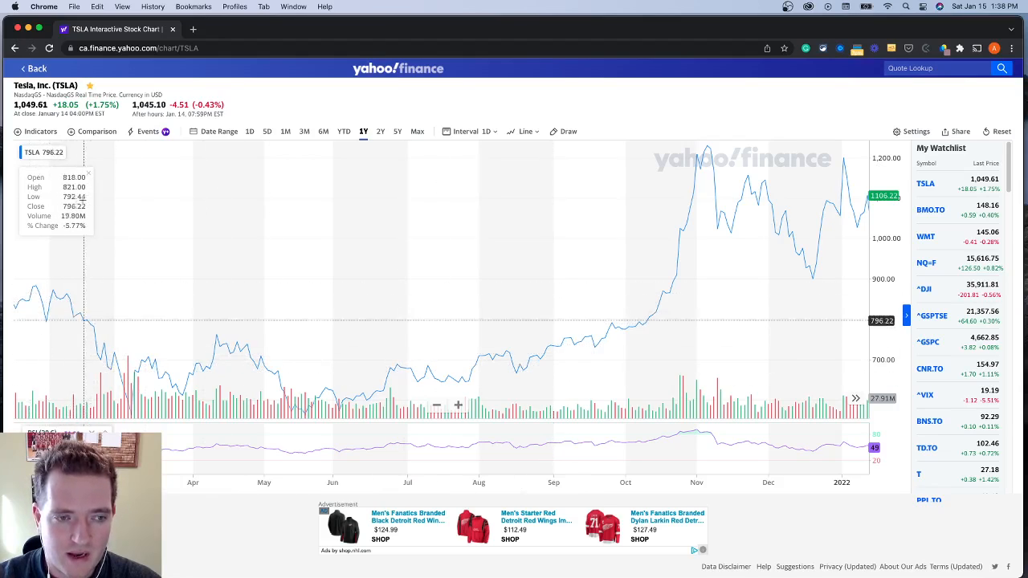
pyautogui.moveTo(710, 204)
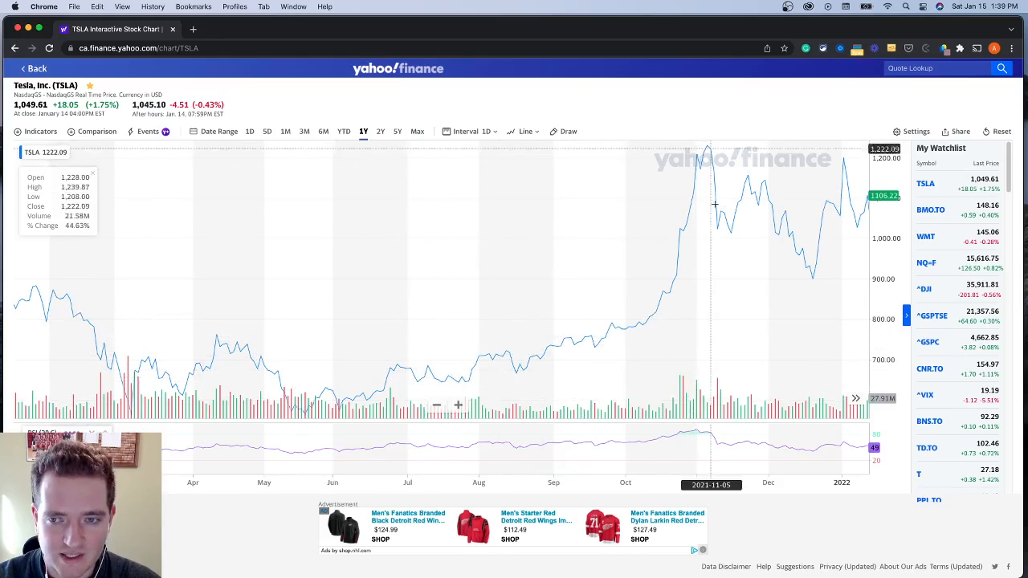
pyautogui.moveTo(864, 177)
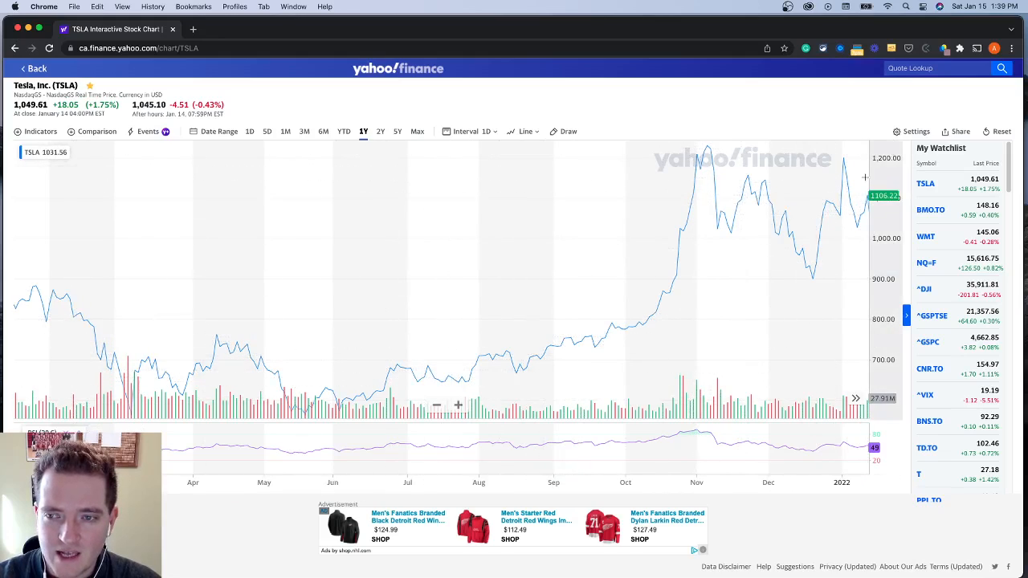
pyautogui.moveTo(865, 175)
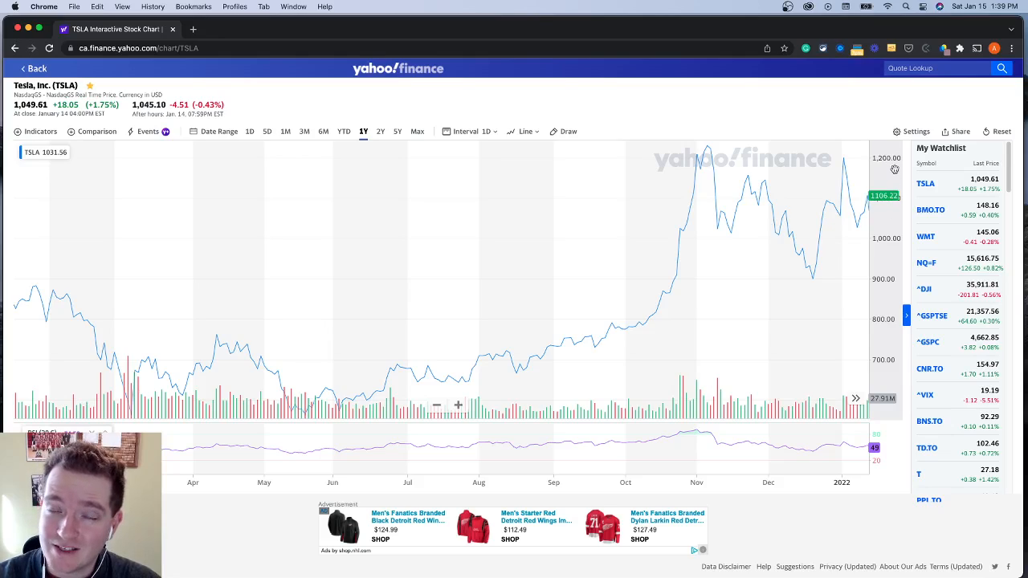
pyautogui.moveTo(884, 199)
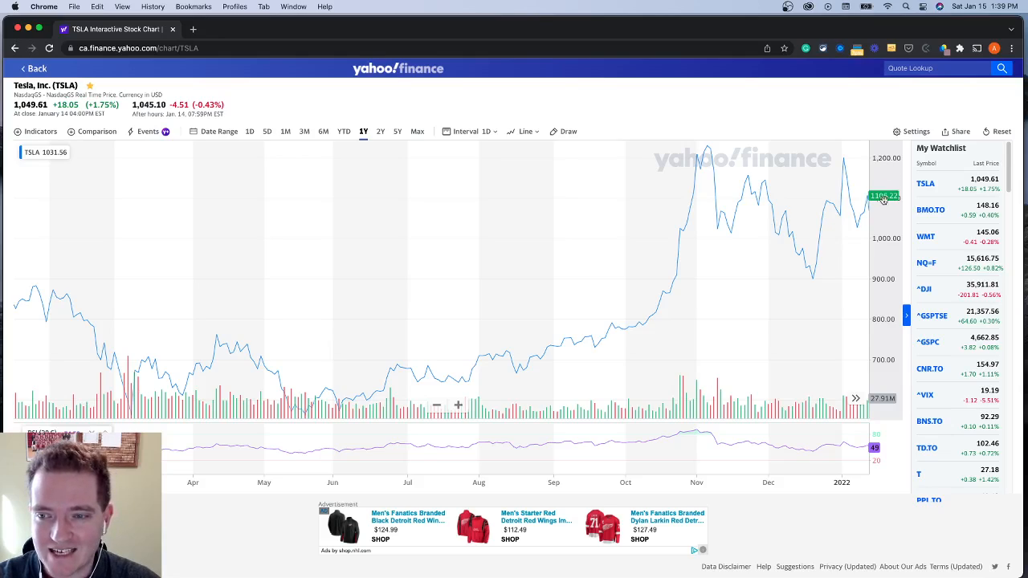
pyautogui.moveTo(877, 233)
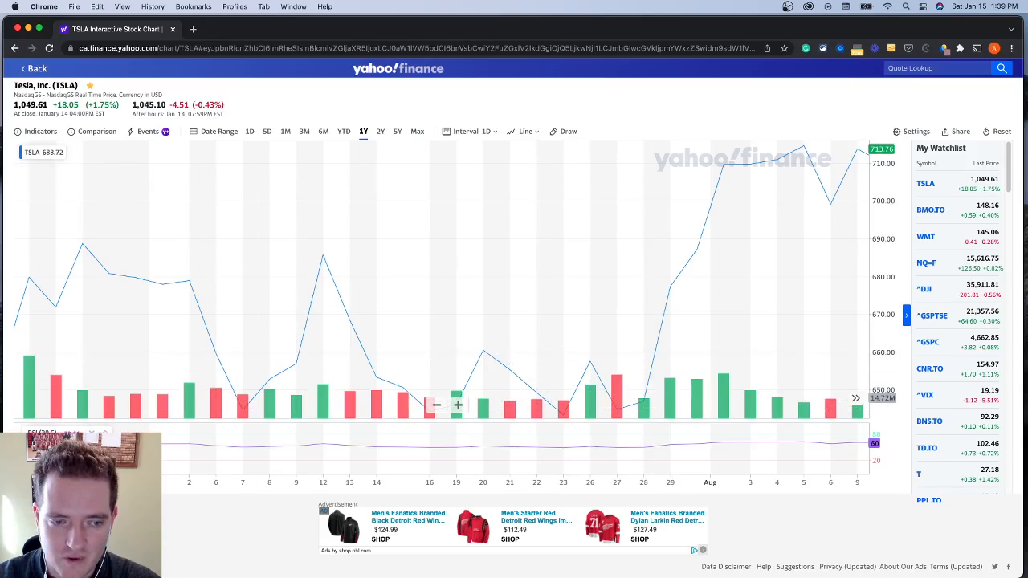
pyautogui.moveTo(842, 205)
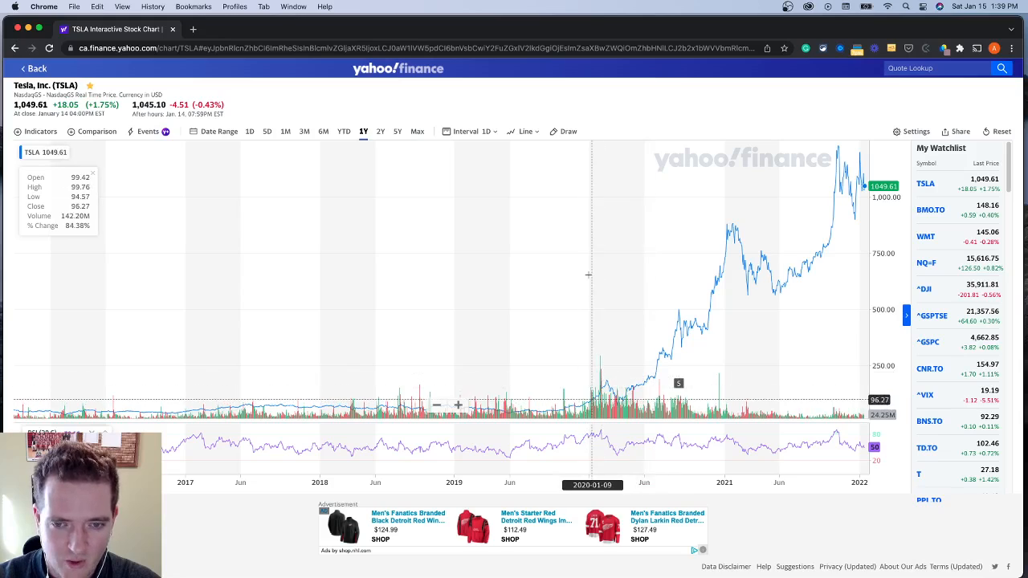
pyautogui.moveTo(64, 383)
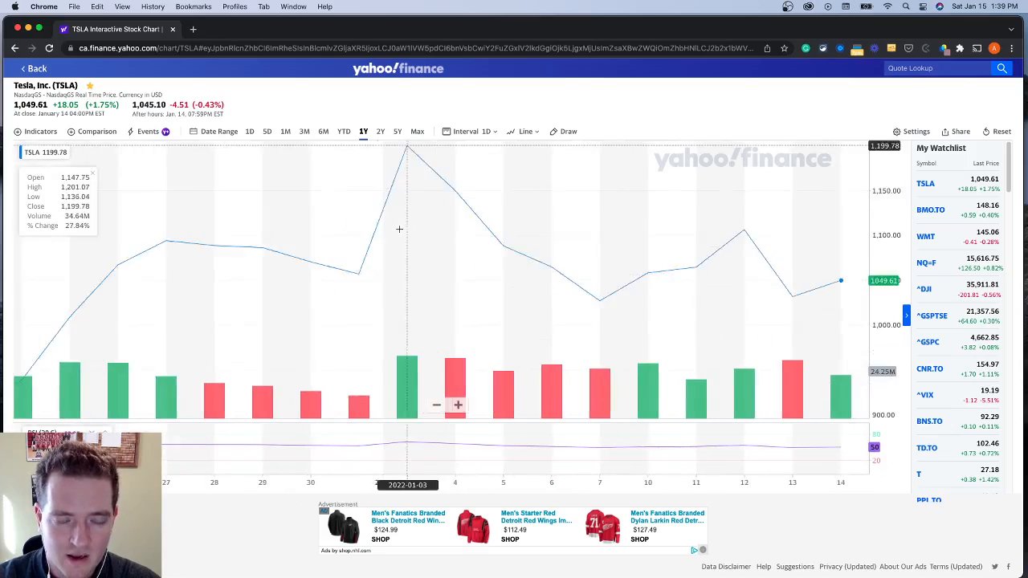
# Cycle the chart range through 1Y, 5Y, Max and 1M, ending on one year
pyautogui.click(362, 132)
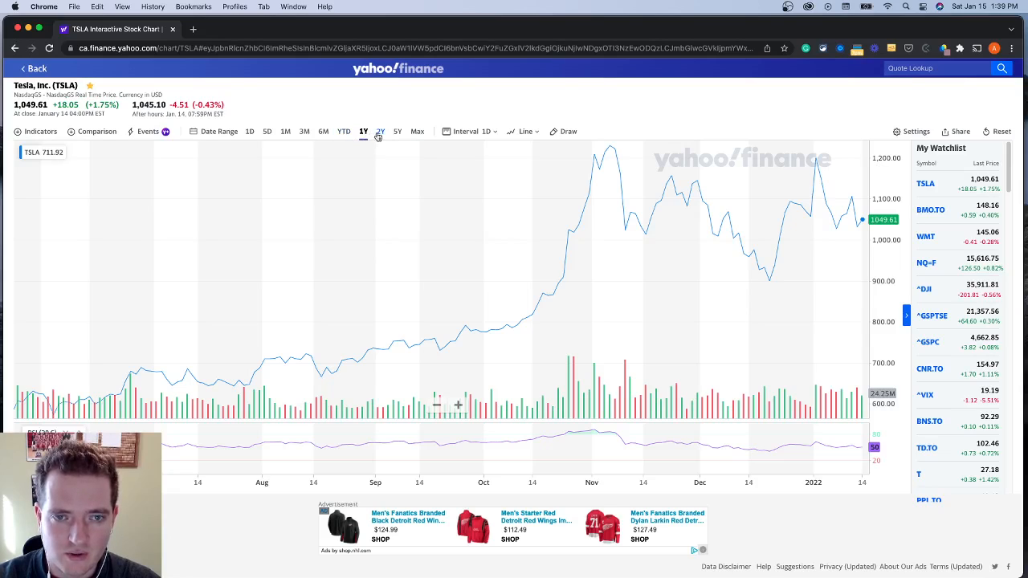
pyautogui.click(398, 132)
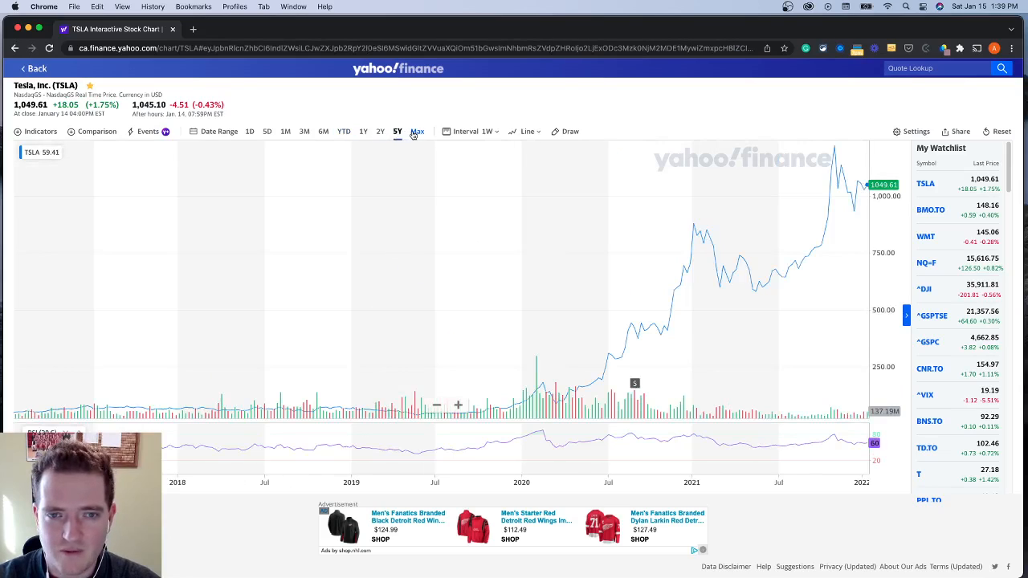
pyautogui.click(418, 131)
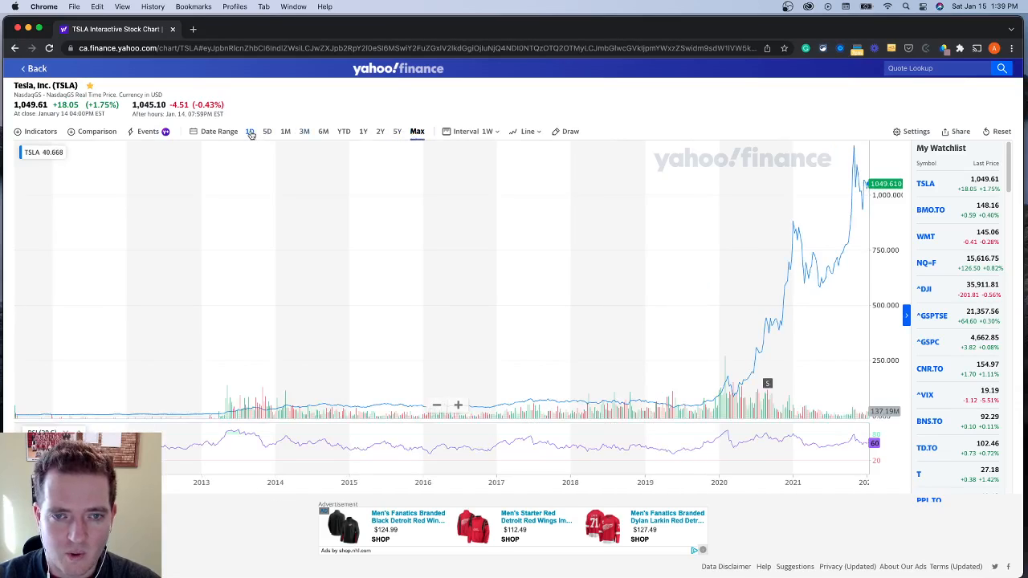
pyautogui.click(285, 132)
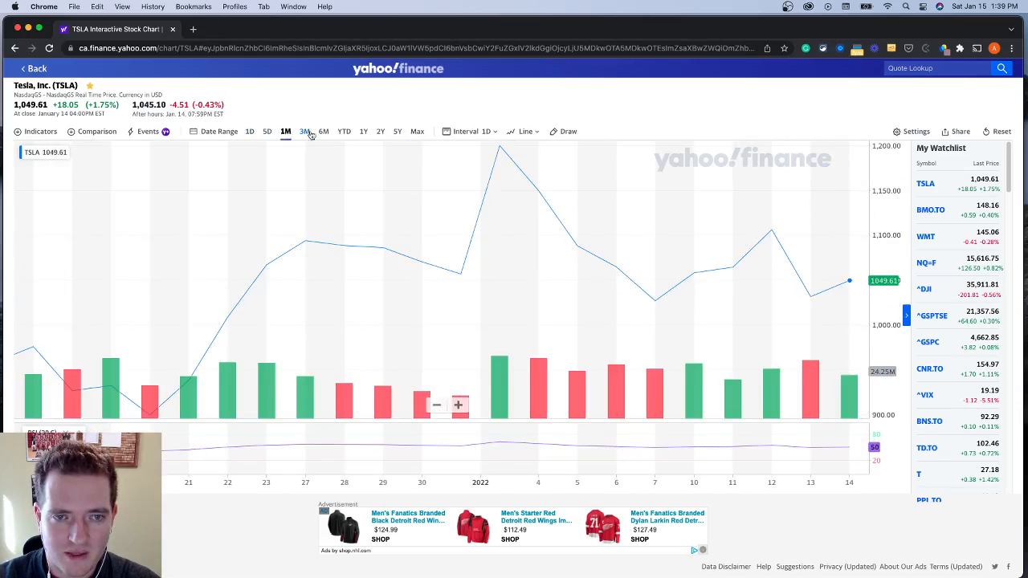
pyautogui.click(363, 132)
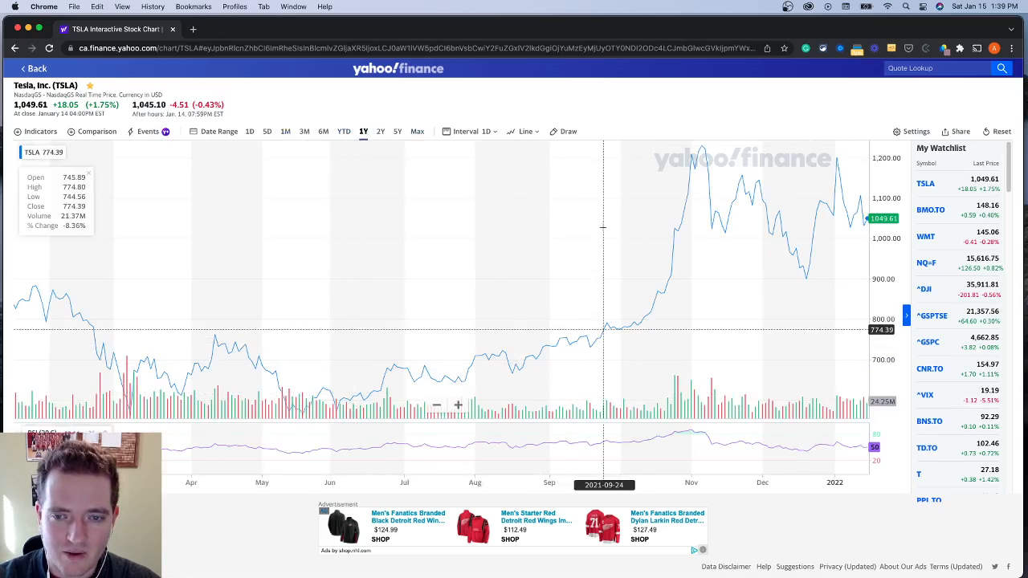
pyautogui.moveTo(601, 250)
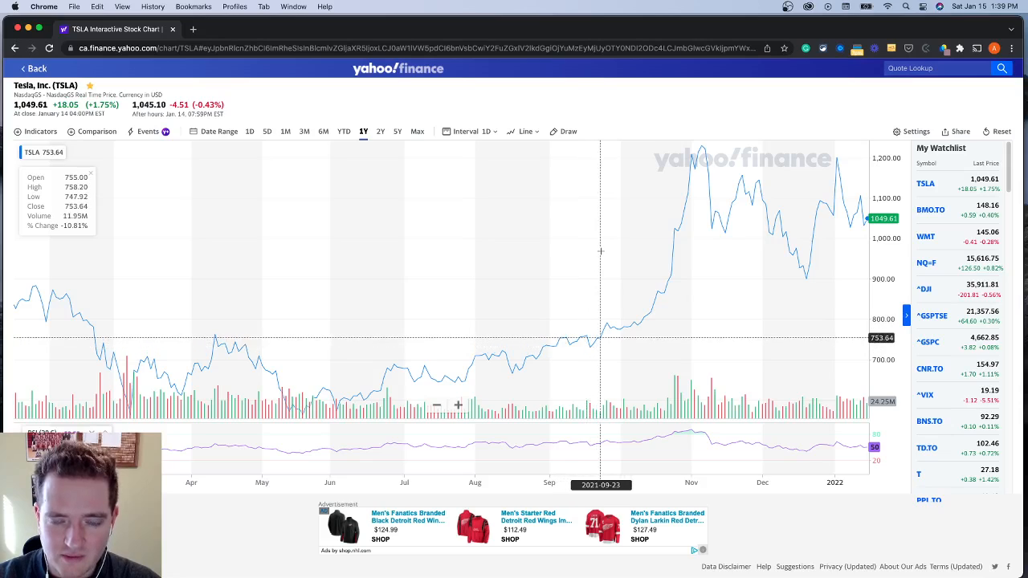
pyautogui.moveTo(595, 344)
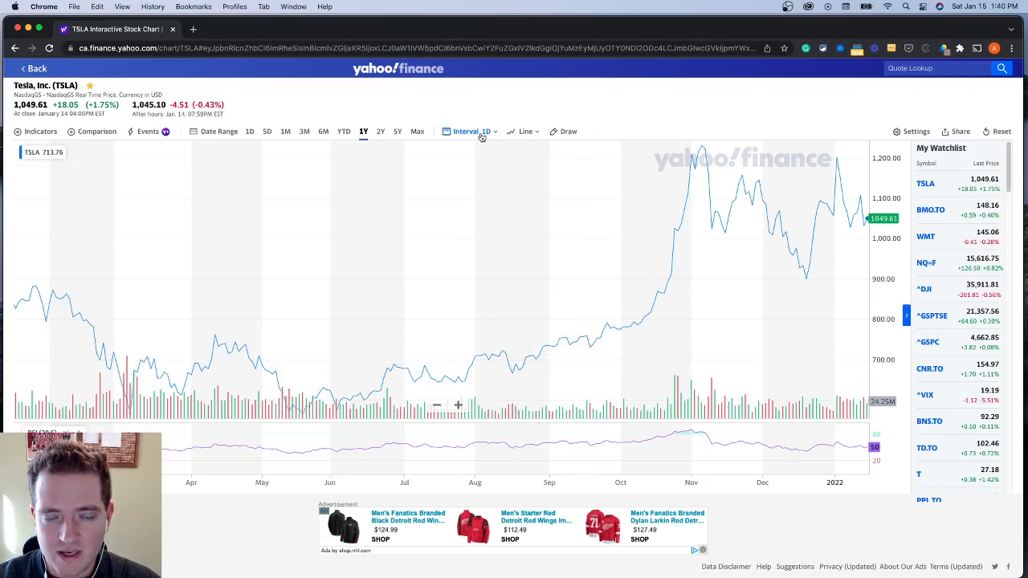
# Set the chart's data interval to 1 min
pyautogui.click(470, 132)
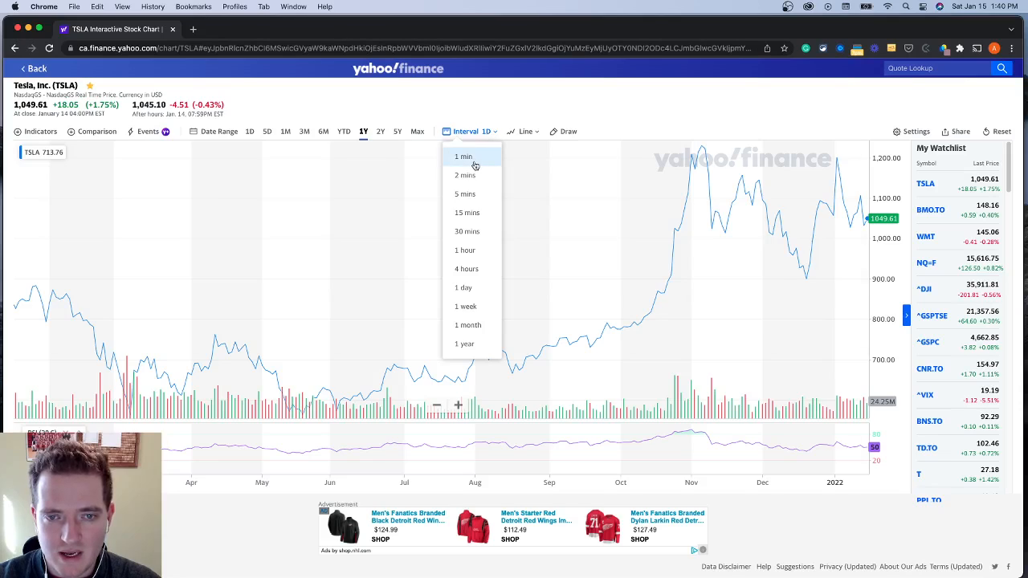
pyautogui.click(463, 156)
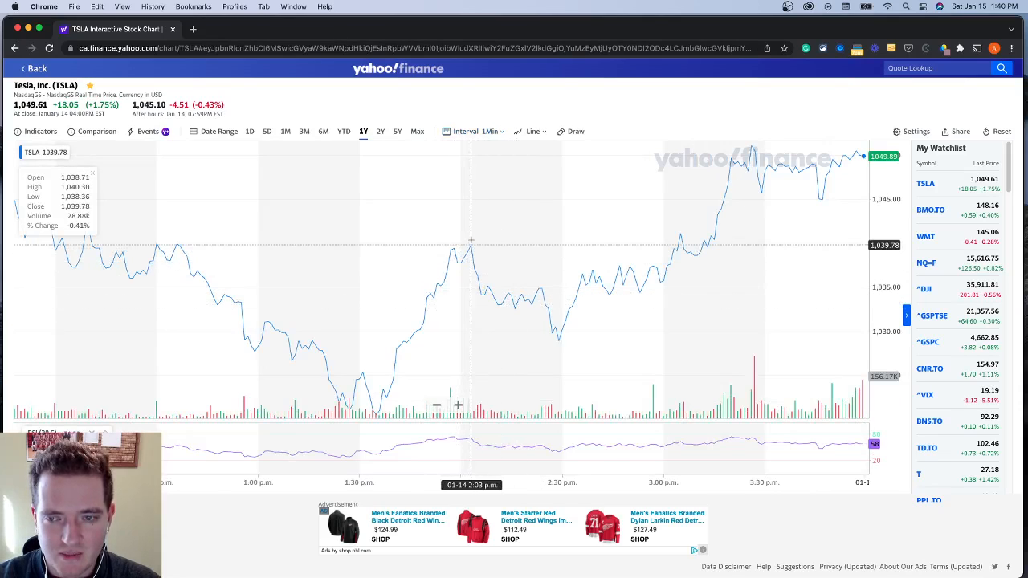
pyautogui.moveTo(314, 495)
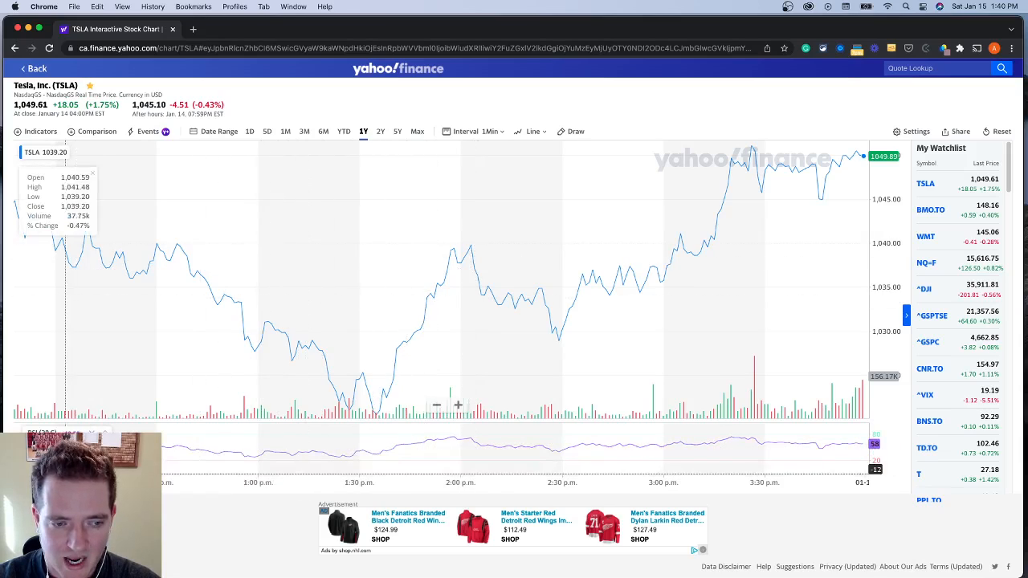
pyautogui.moveTo(816, 485)
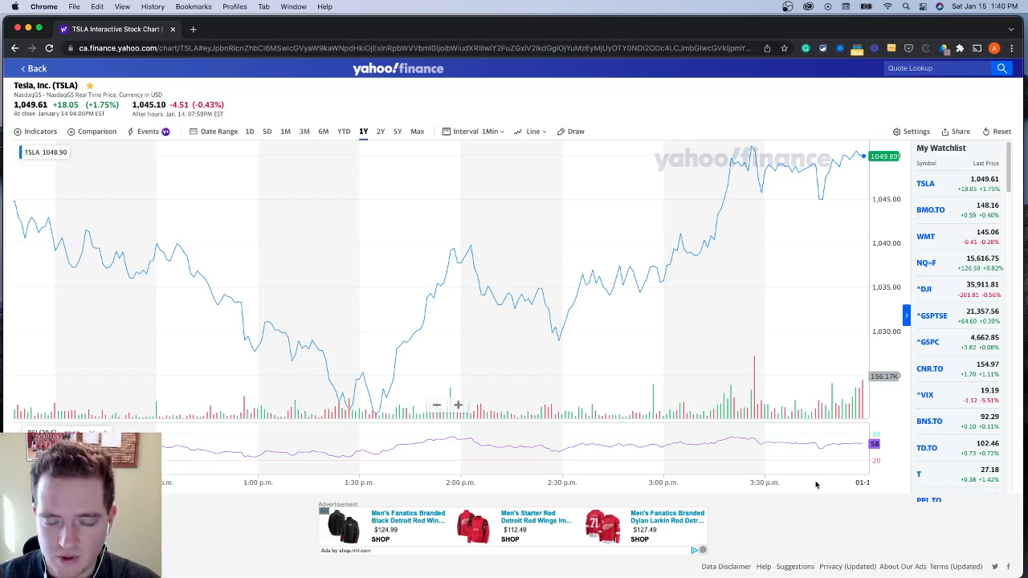
pyautogui.moveTo(495, 281)
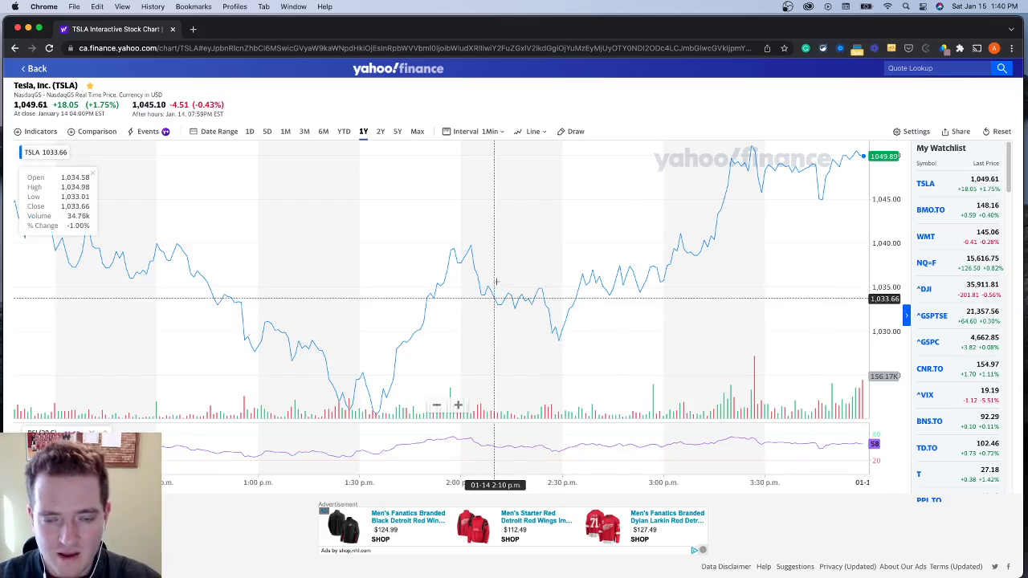
pyautogui.moveTo(501, 281)
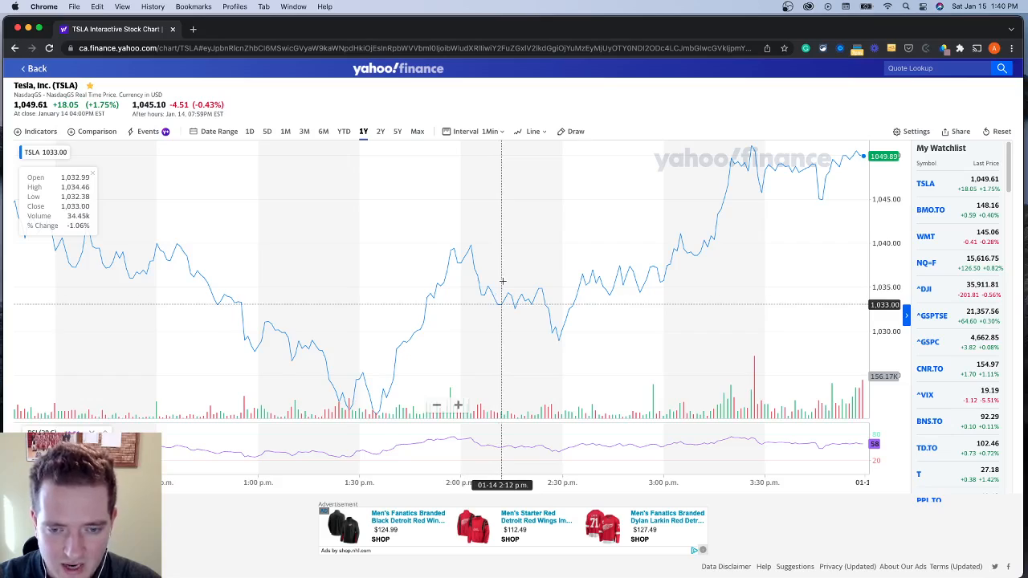
pyautogui.moveTo(517, 281)
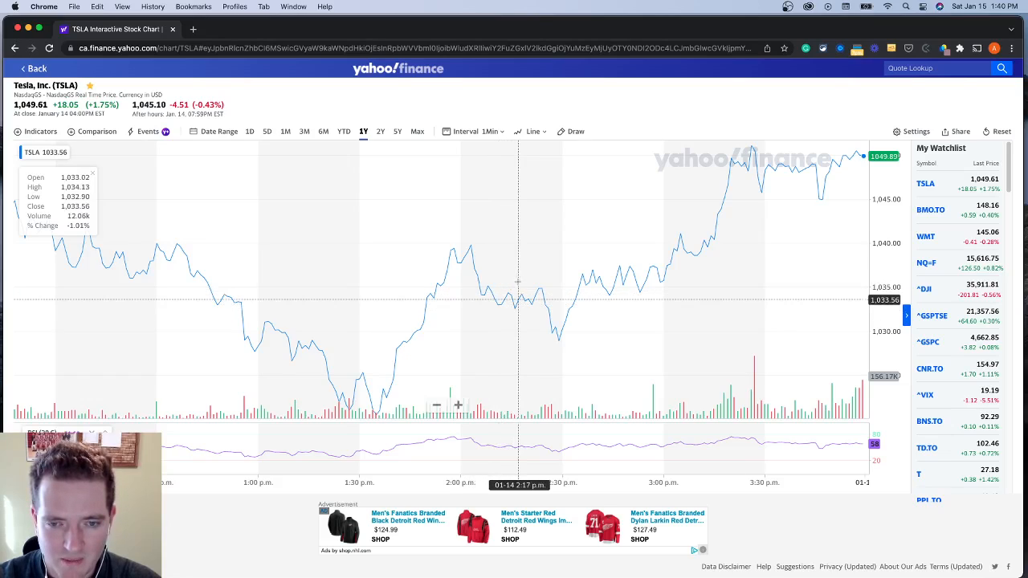
pyautogui.moveTo(495, 183)
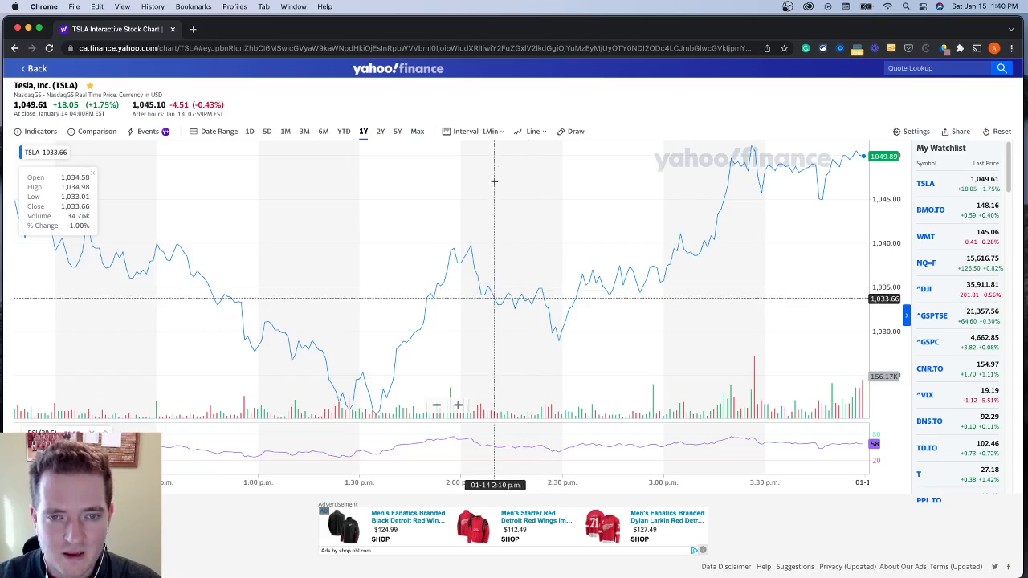
# Switch the data interval to 1 hour, then back to 1 day
pyautogui.click(473, 131)
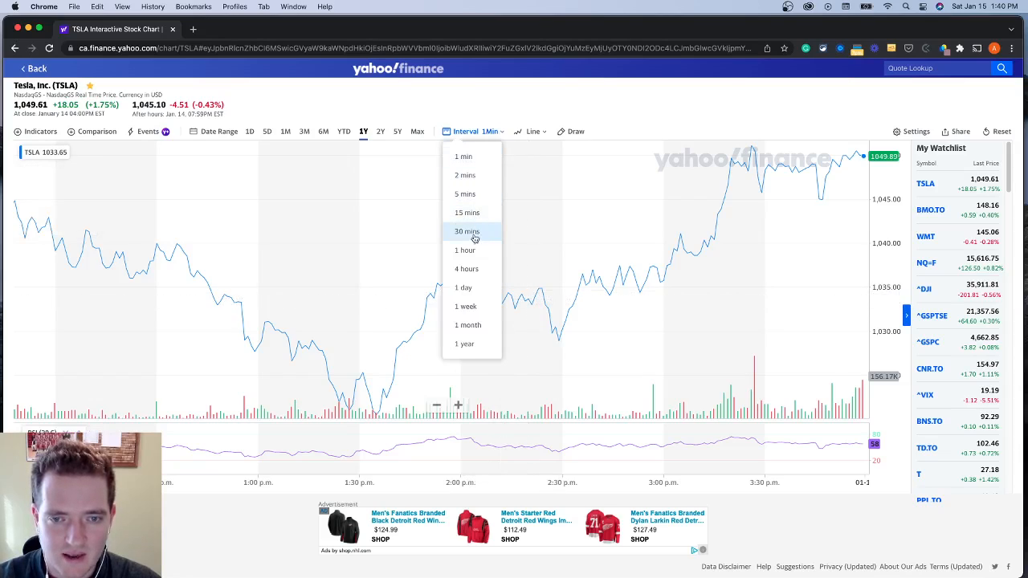
pyautogui.click(465, 250)
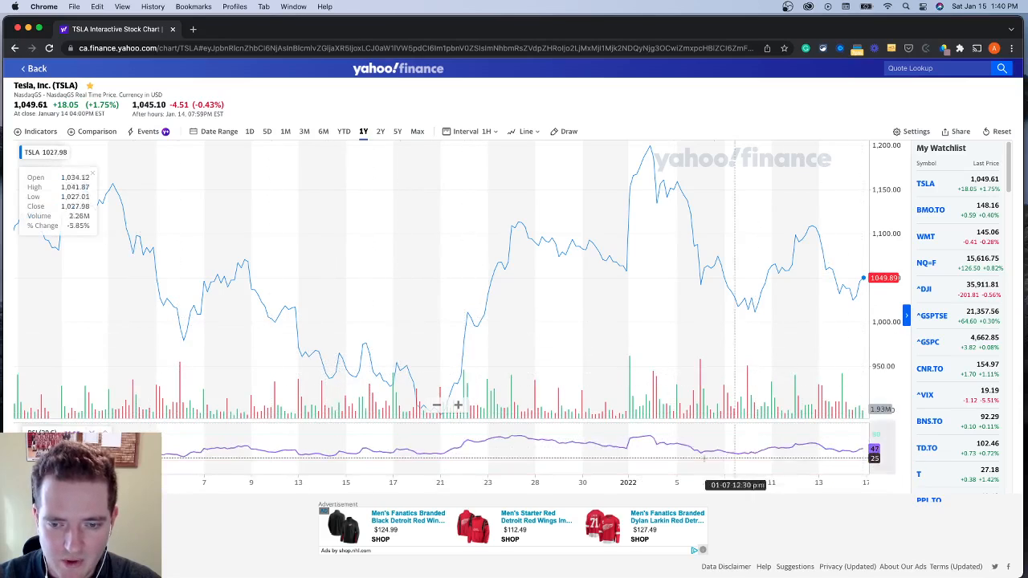
pyautogui.moveTo(215, 322)
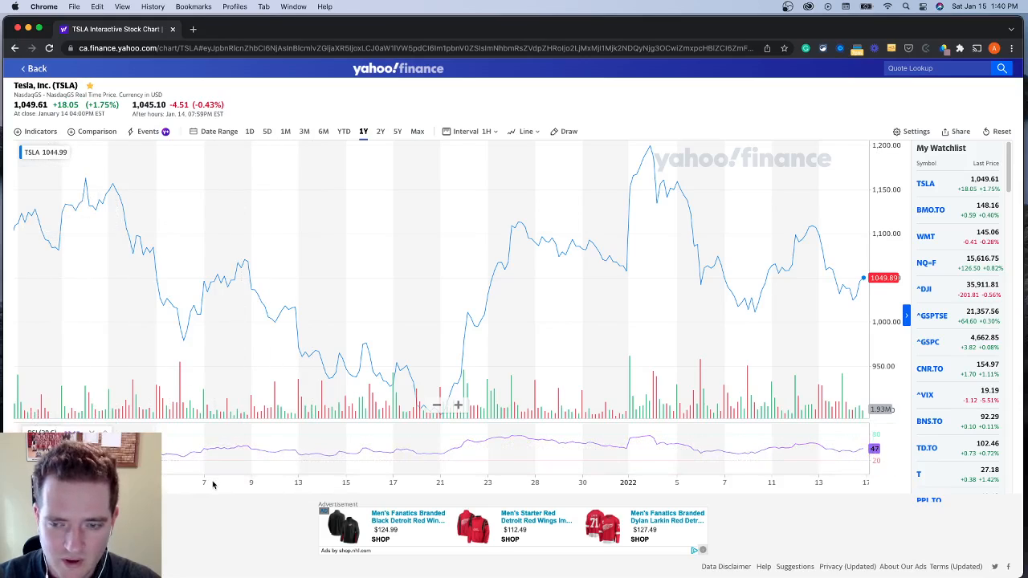
pyautogui.moveTo(674, 472)
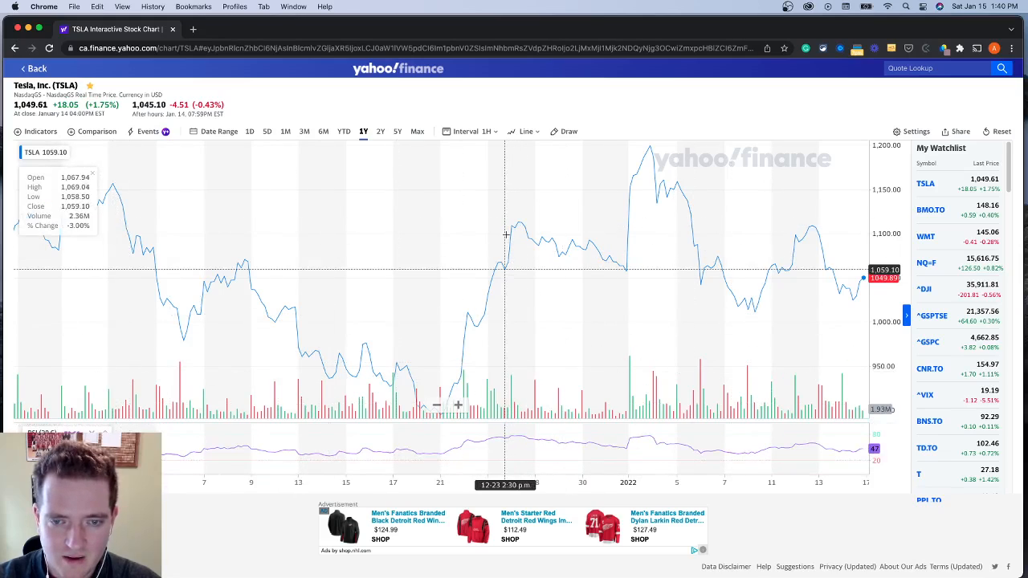
pyautogui.moveTo(540, 231)
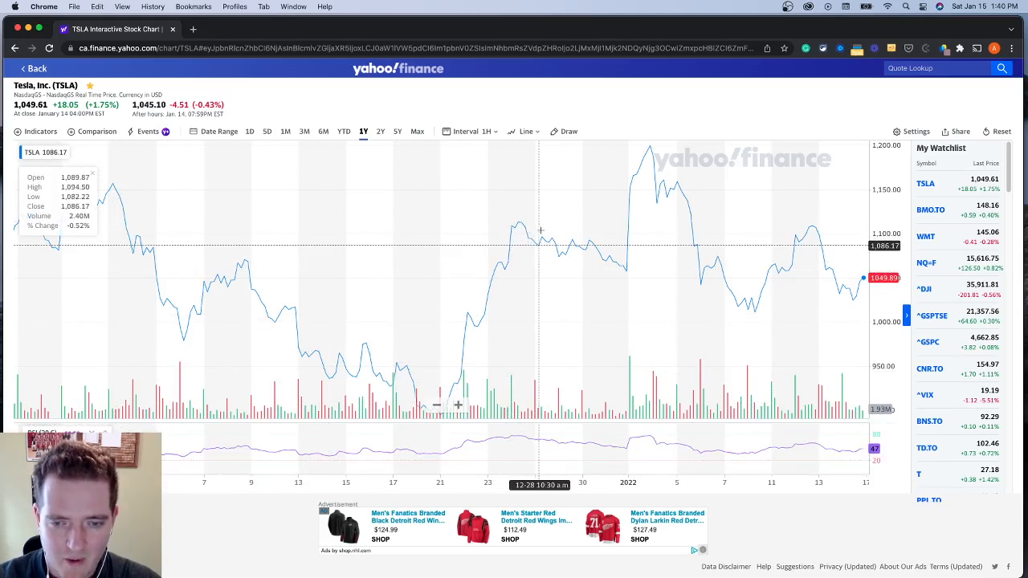
pyautogui.moveTo(591, 232)
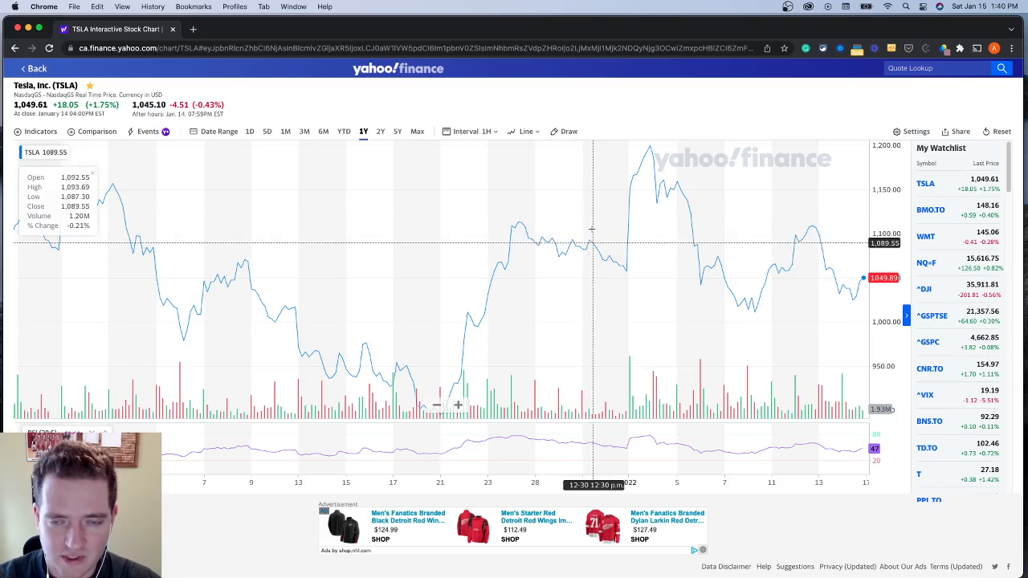
pyautogui.click(473, 132)
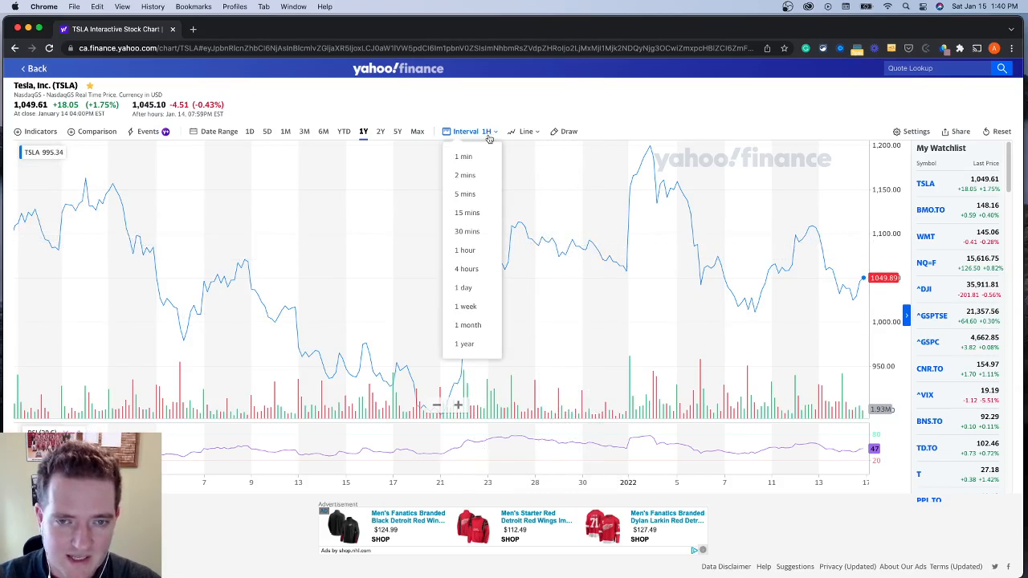
pyautogui.click(462, 287)
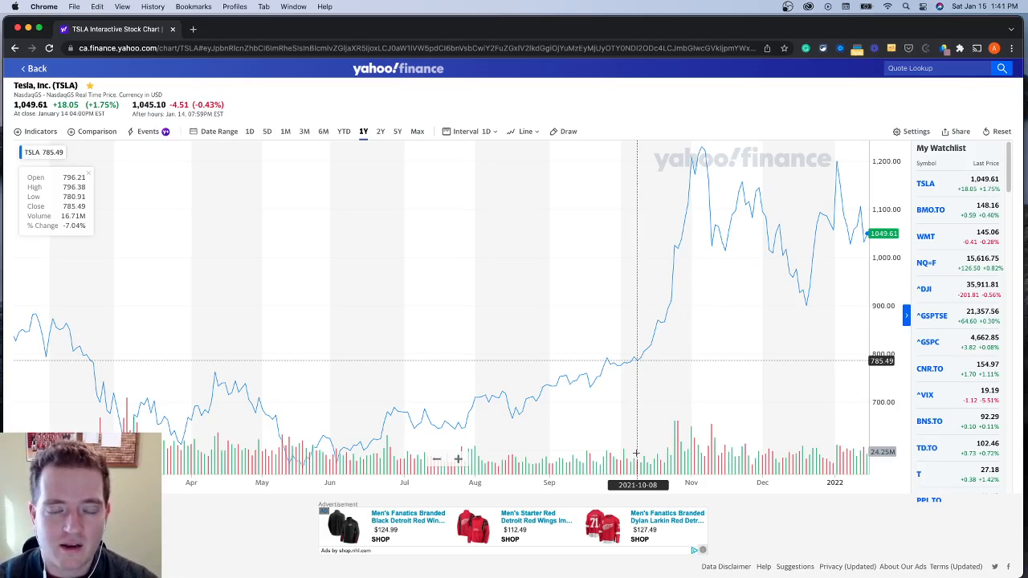
pyautogui.moveTo(652, 482)
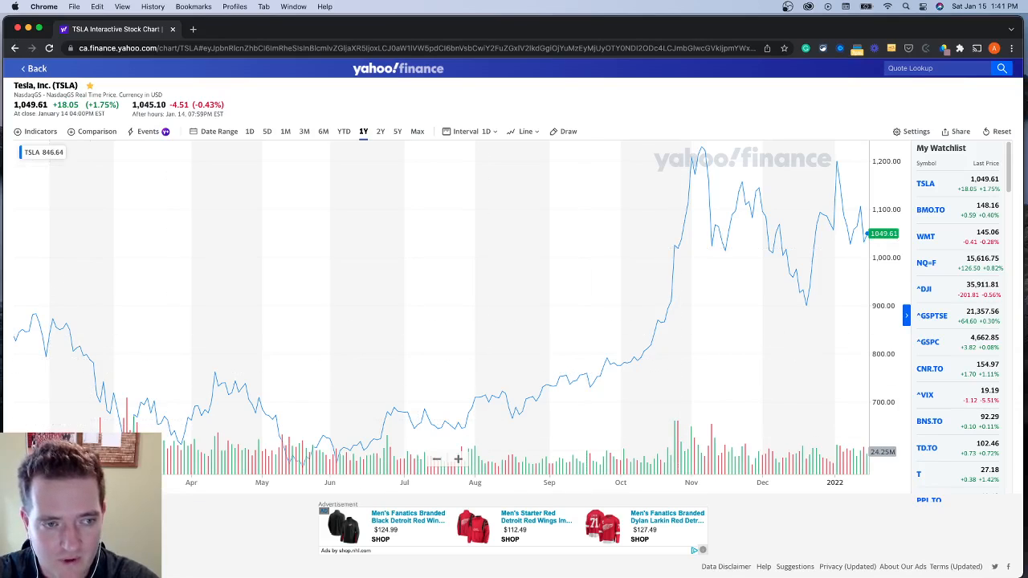
pyautogui.moveTo(67, 330)
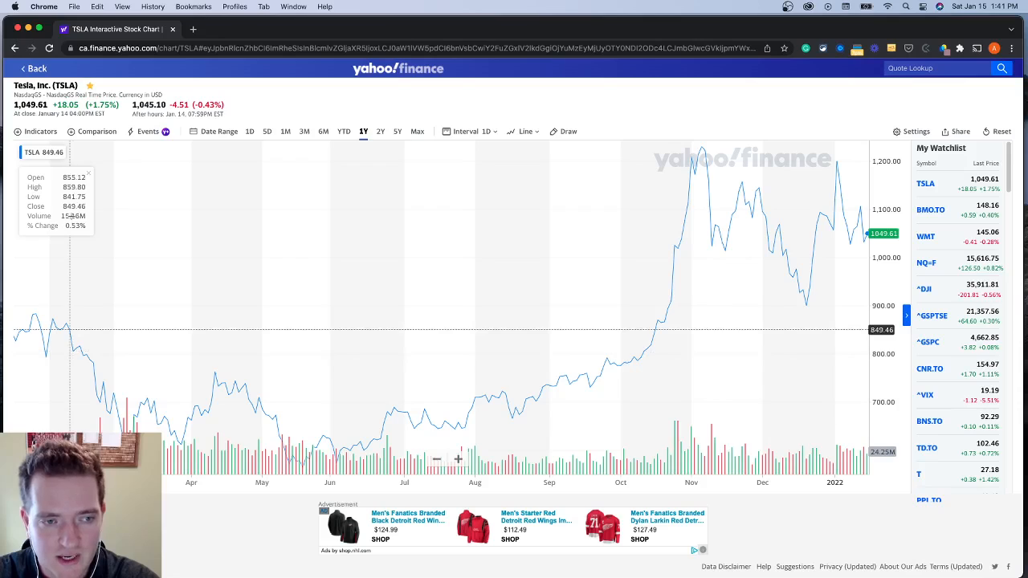
pyautogui.moveTo(72, 347)
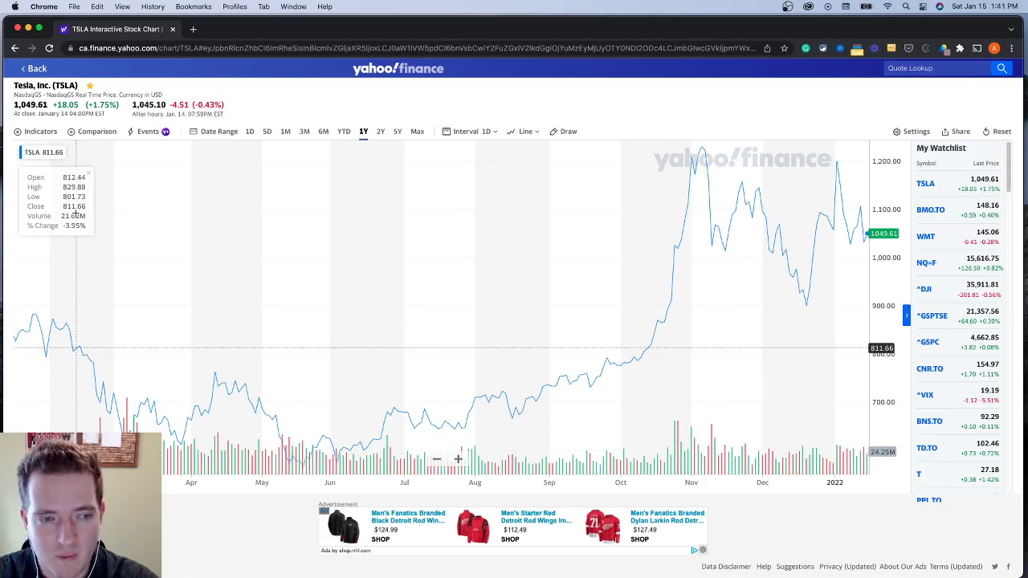
pyautogui.moveTo(327, 247)
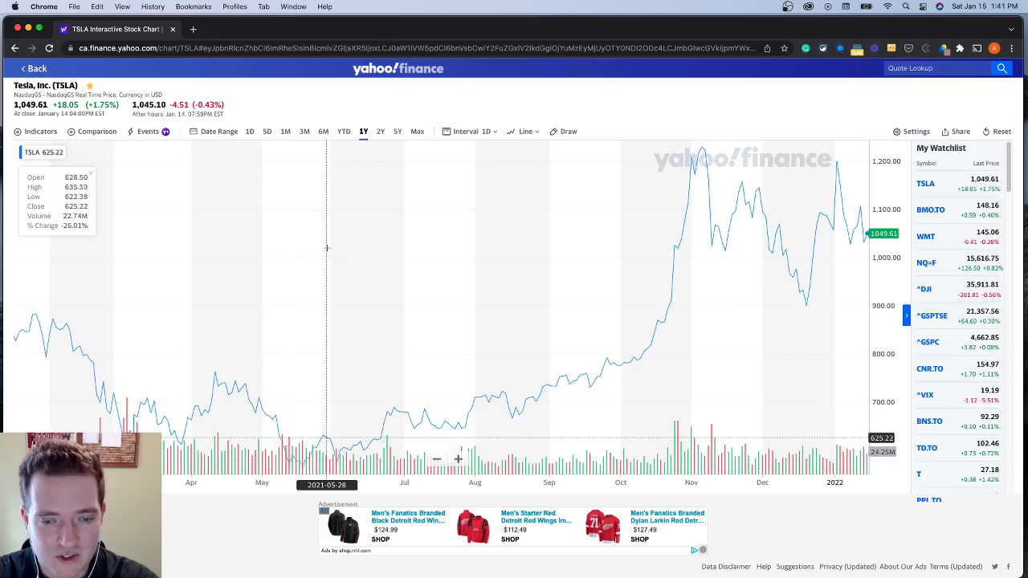
pyautogui.moveTo(127, 267)
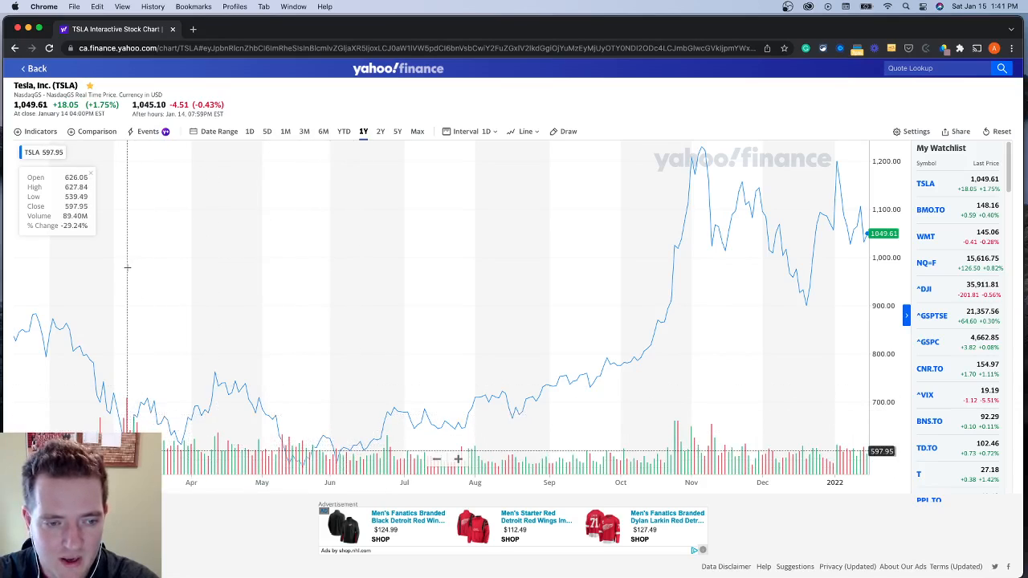
pyautogui.moveTo(125, 401)
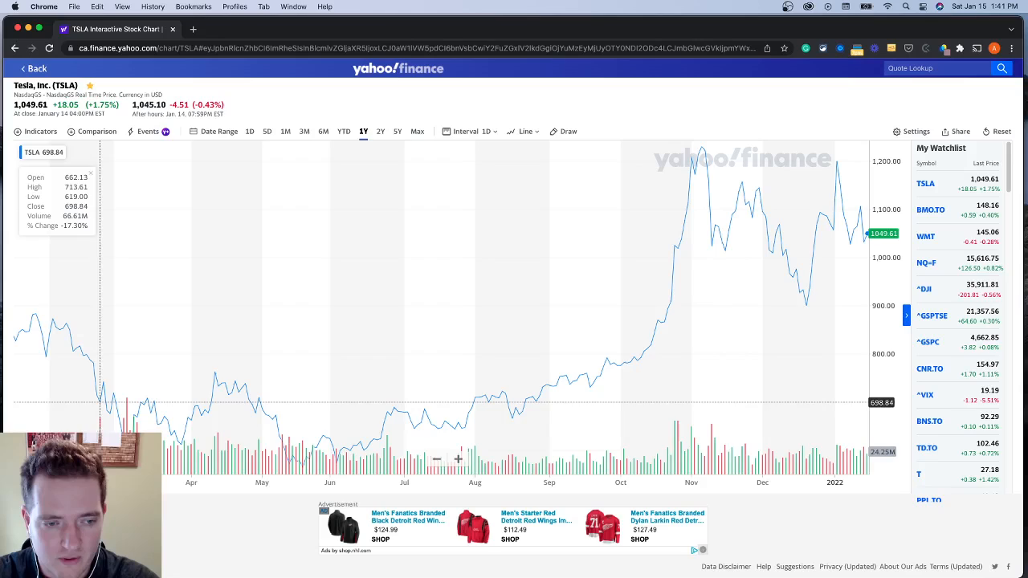
pyautogui.moveTo(125, 405)
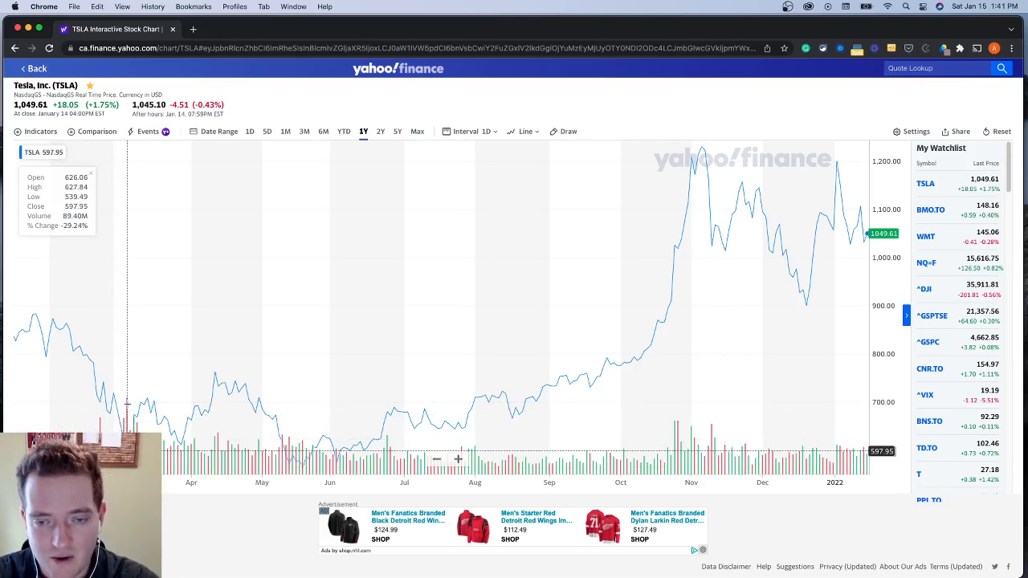
pyautogui.moveTo(384, 418)
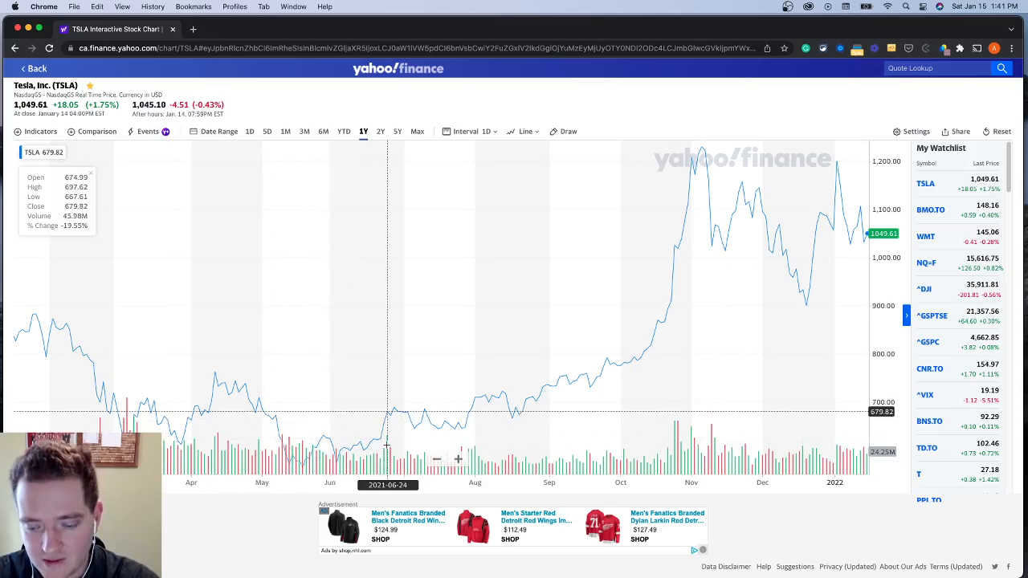
pyautogui.moveTo(567, 277)
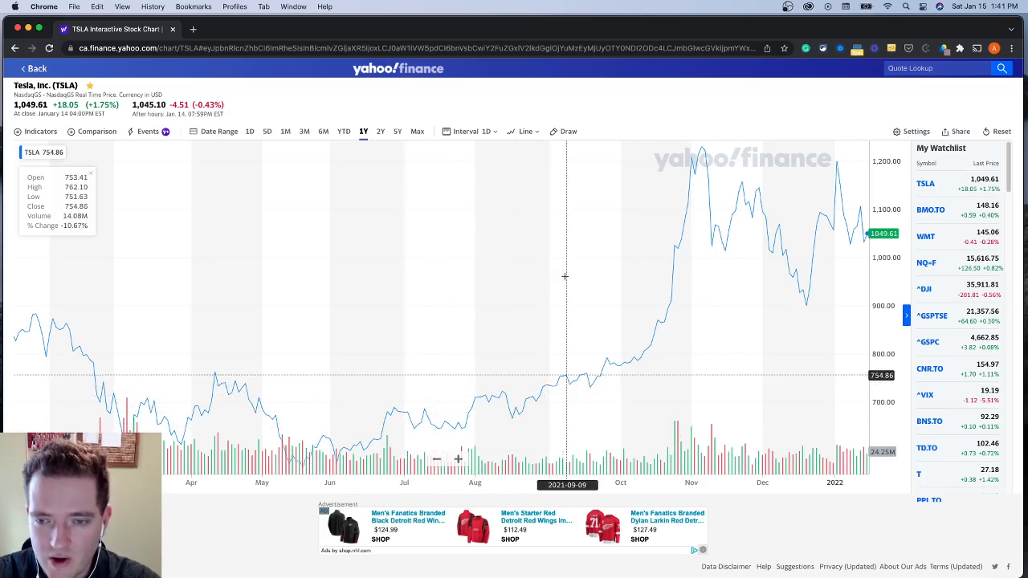
pyautogui.moveTo(533, 393)
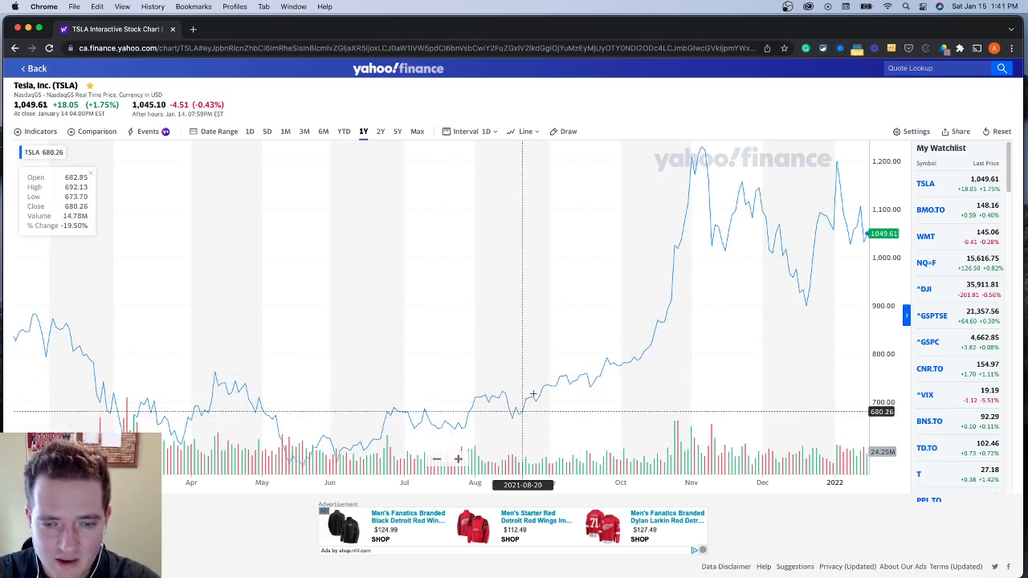
pyautogui.moveTo(533, 394)
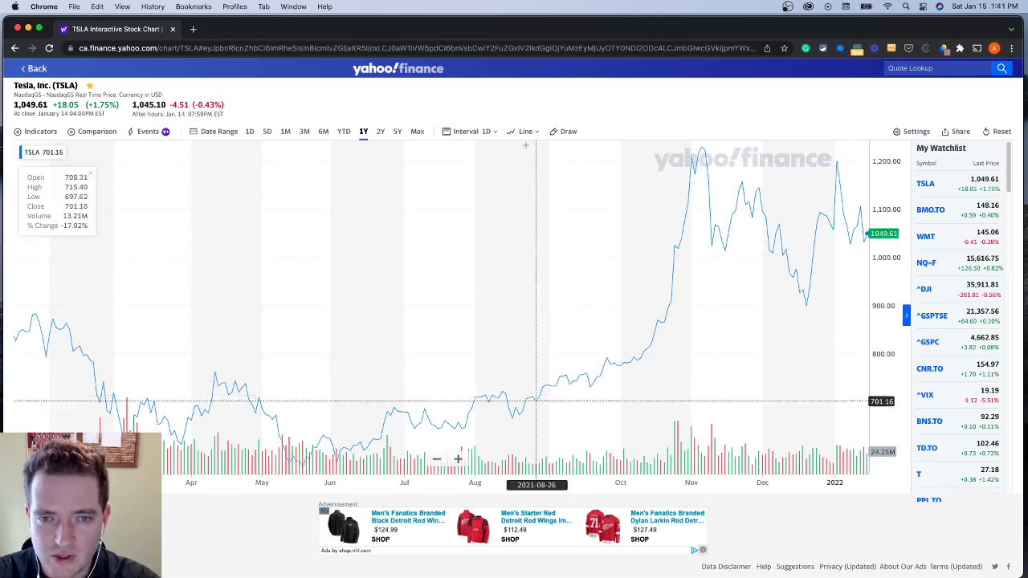
# Try area, candle, hollow candle, bar and coloured bar styles, settling on candlesticks
pyautogui.click(527, 132)
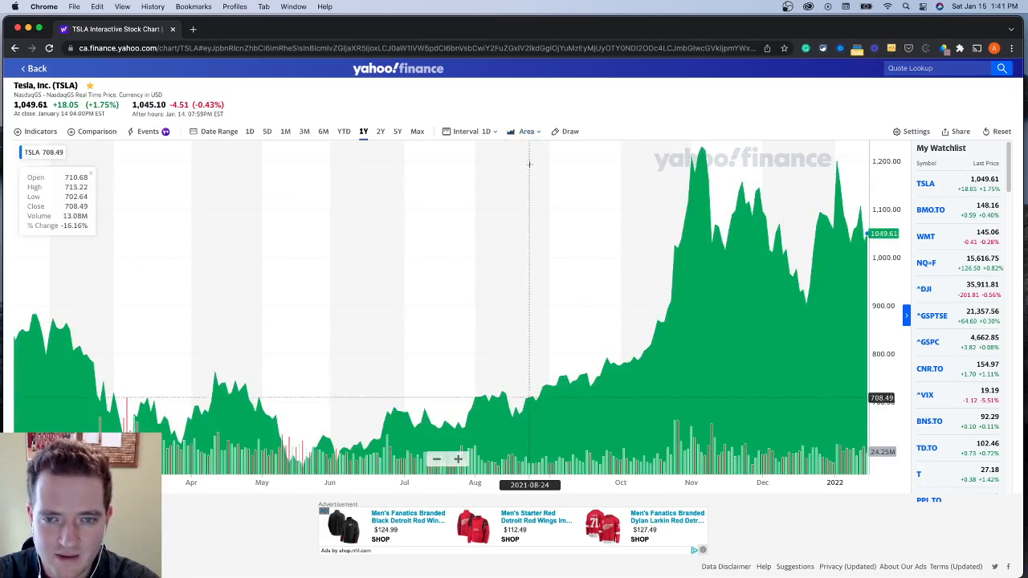
pyautogui.click(527, 132)
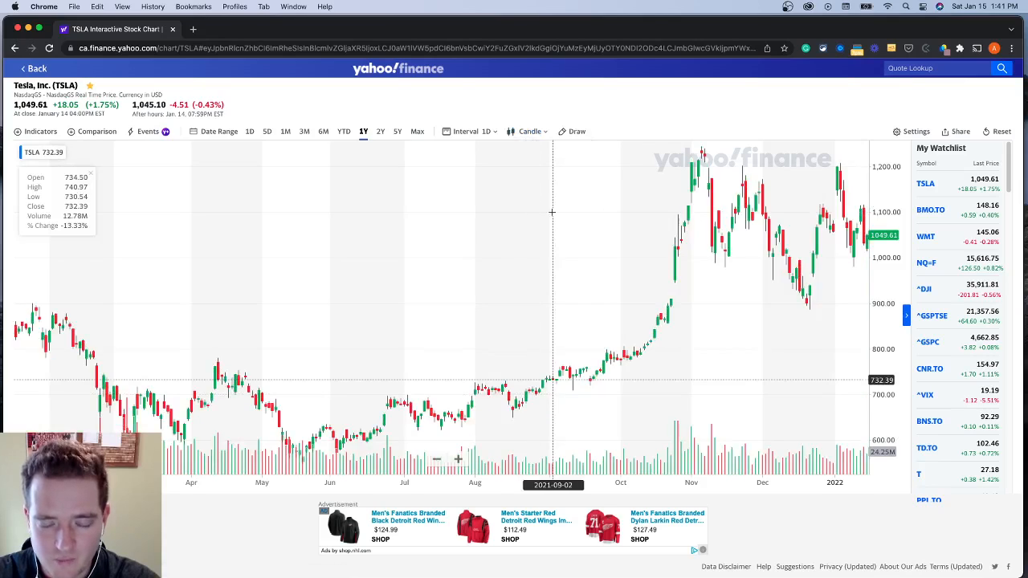
pyautogui.moveTo(675, 241)
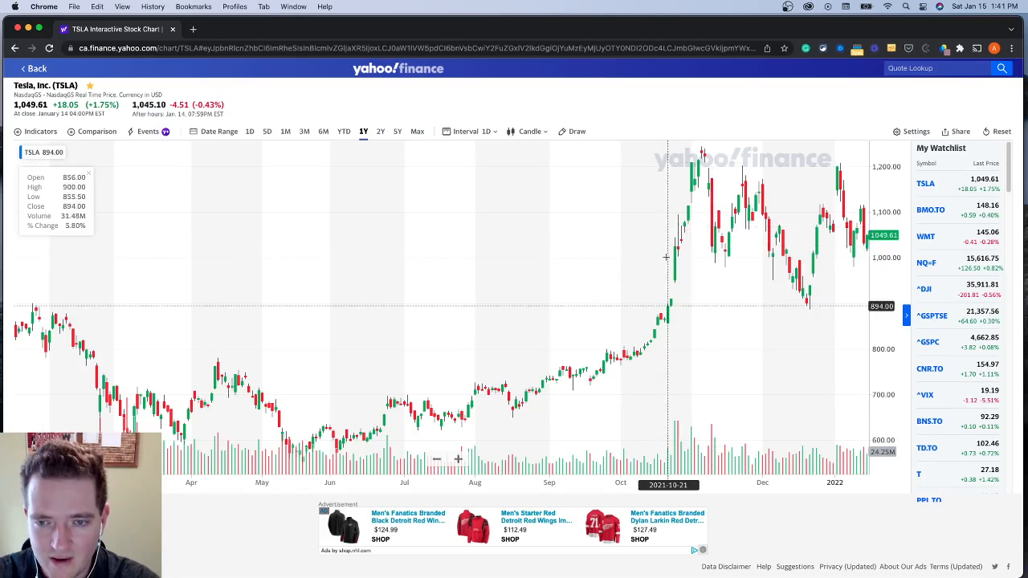
pyautogui.moveTo(674, 248)
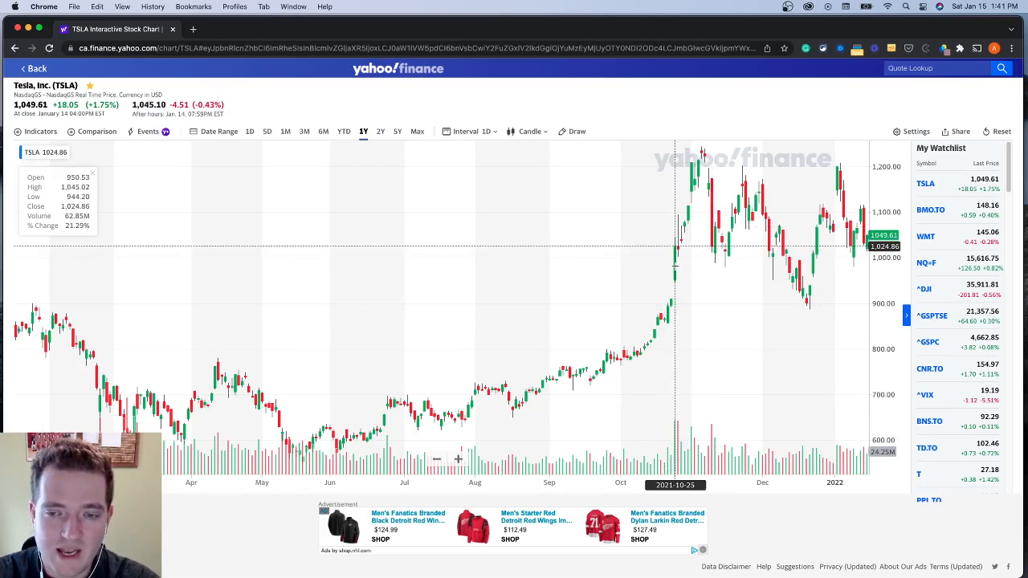
pyautogui.click(530, 132)
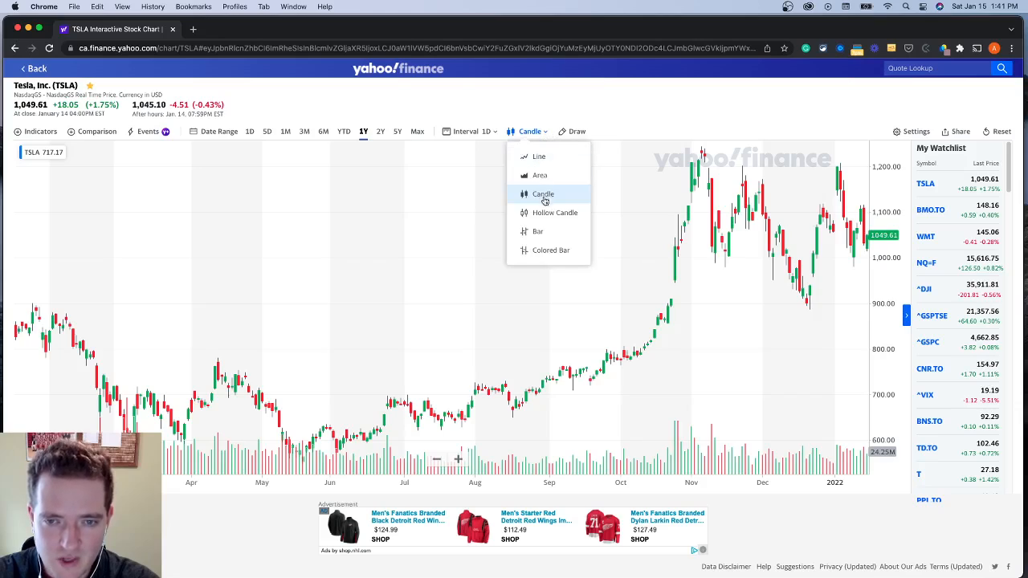
pyautogui.click(554, 212)
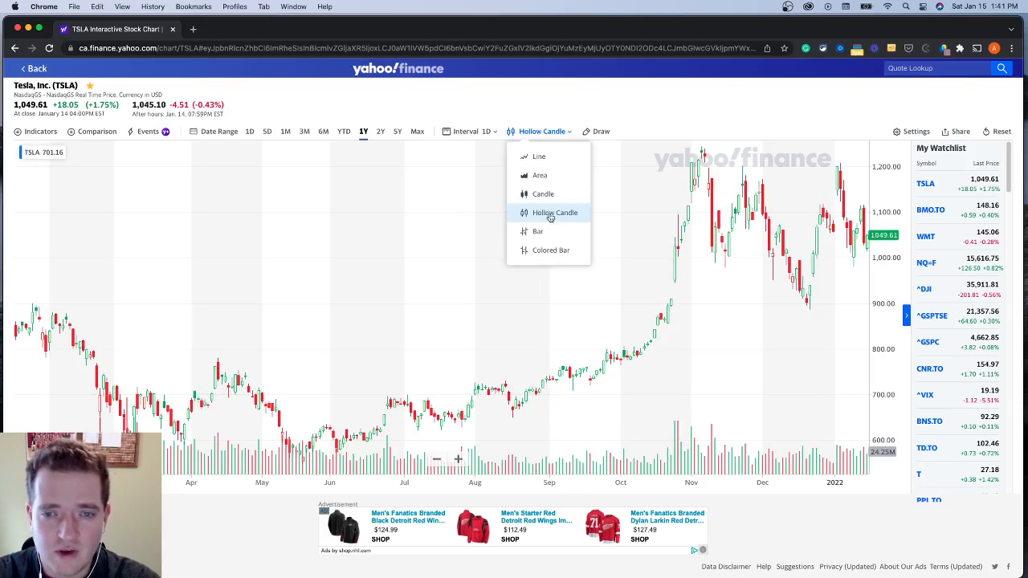
pyautogui.click(537, 232)
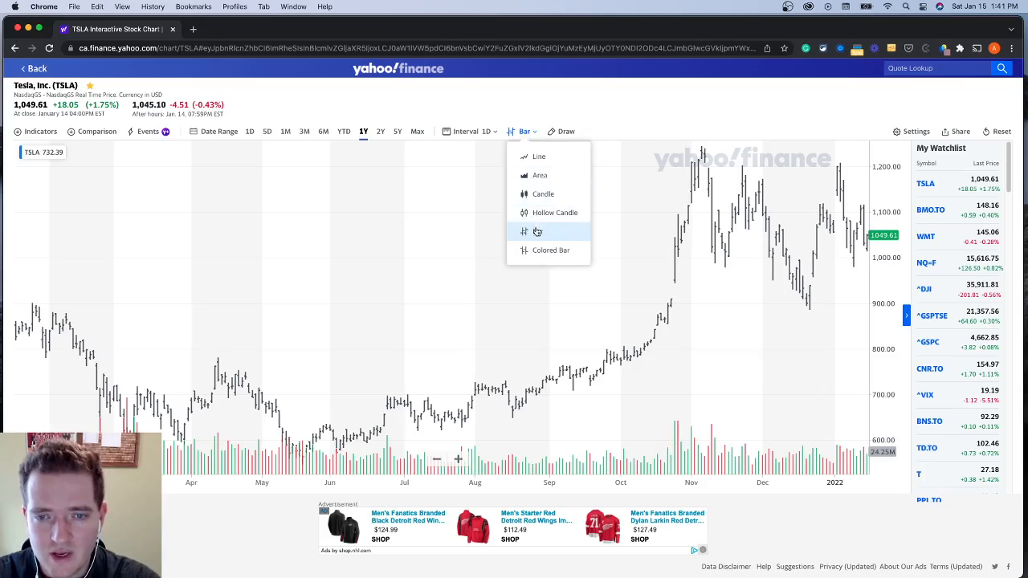
pyautogui.click(551, 250)
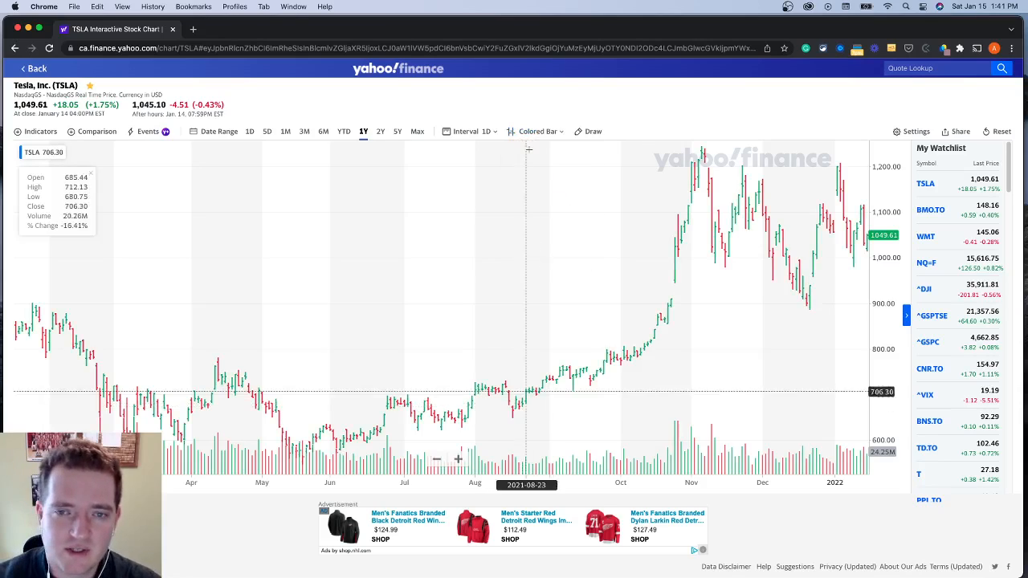
pyautogui.click(530, 132)
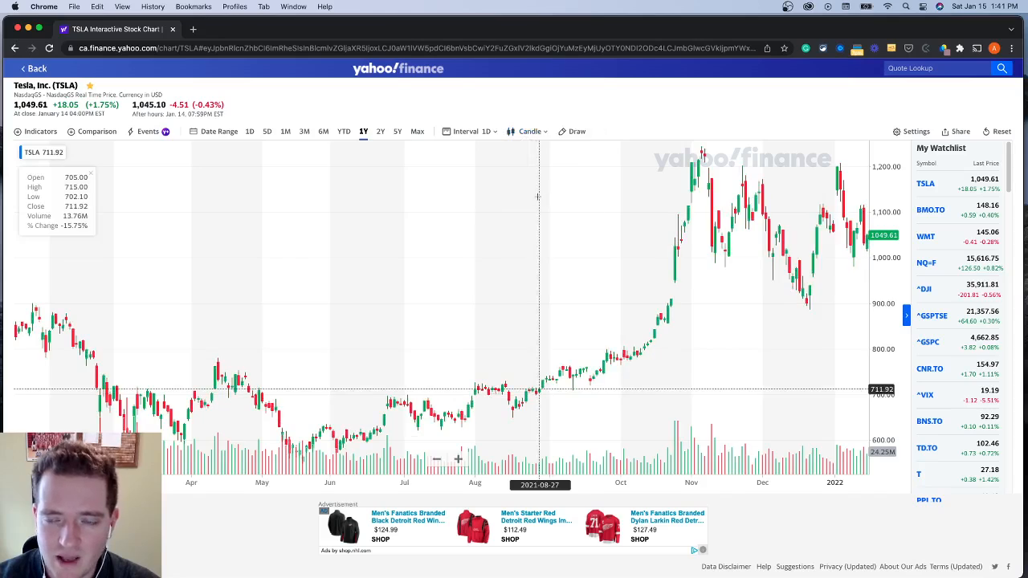
pyautogui.moveTo(443, 273)
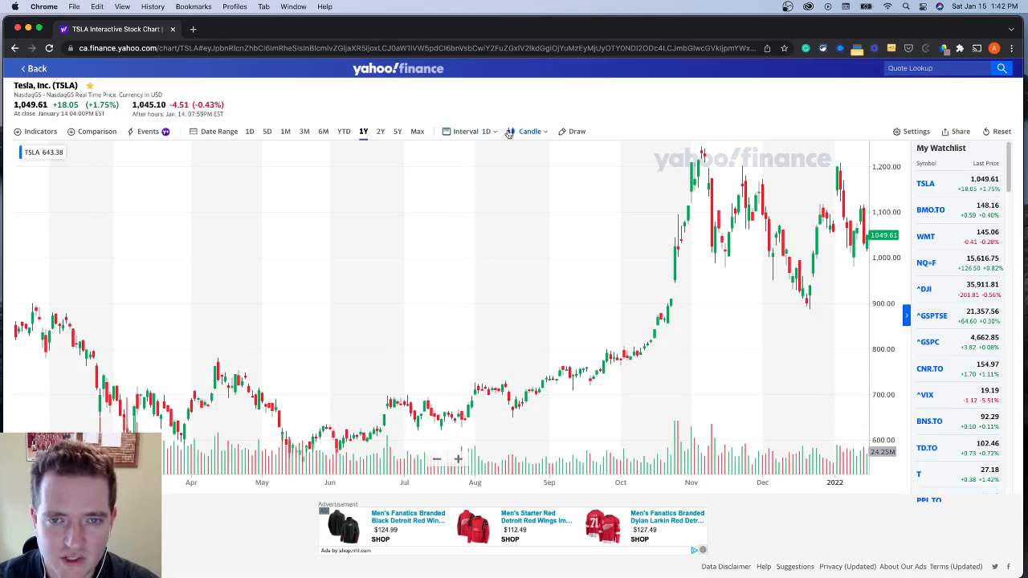
# Switch to a line chart and overlay a 50-period simple moving average
pyautogui.click(530, 132)
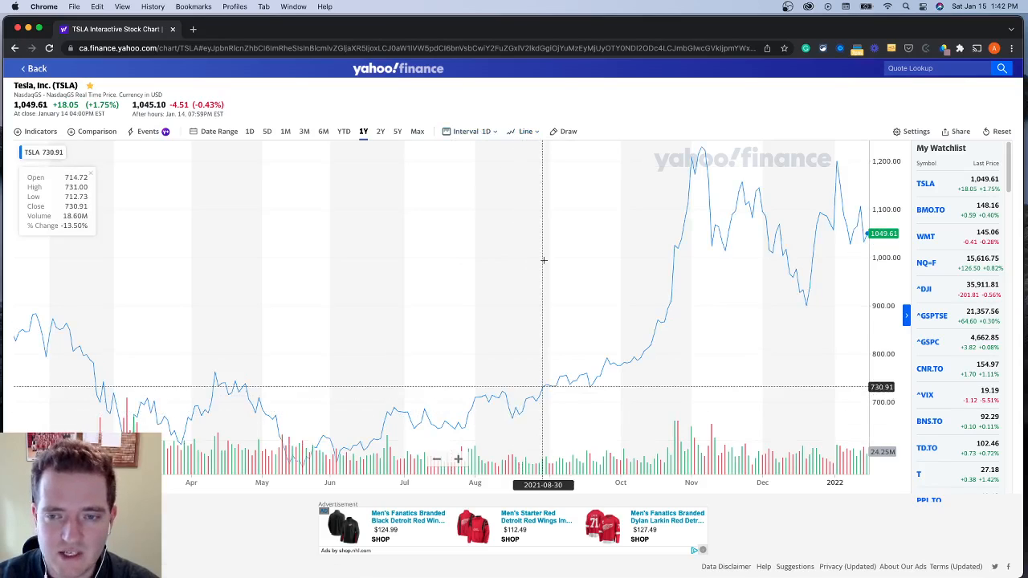
pyautogui.moveTo(738, 308)
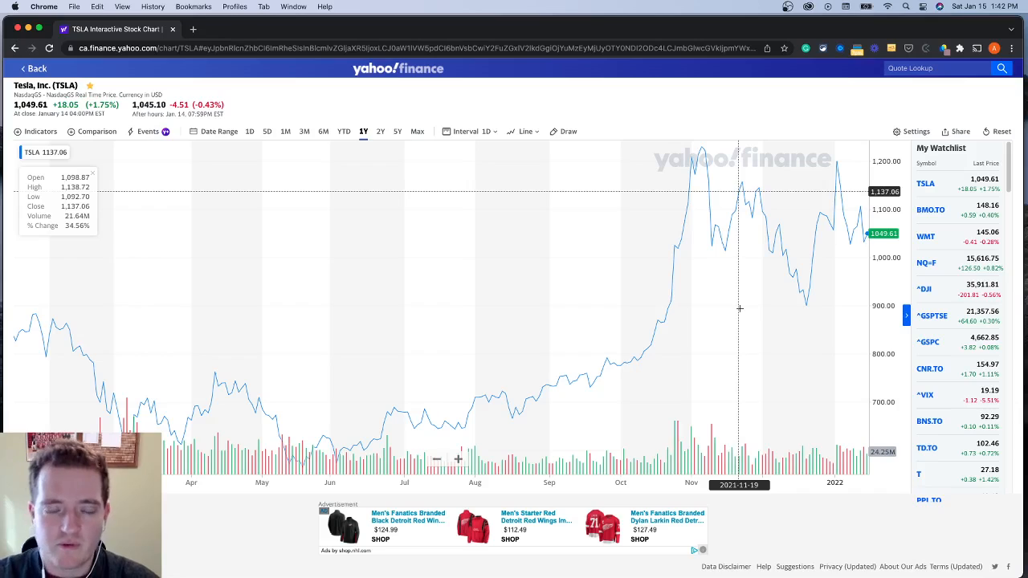
pyautogui.moveTo(110, 159)
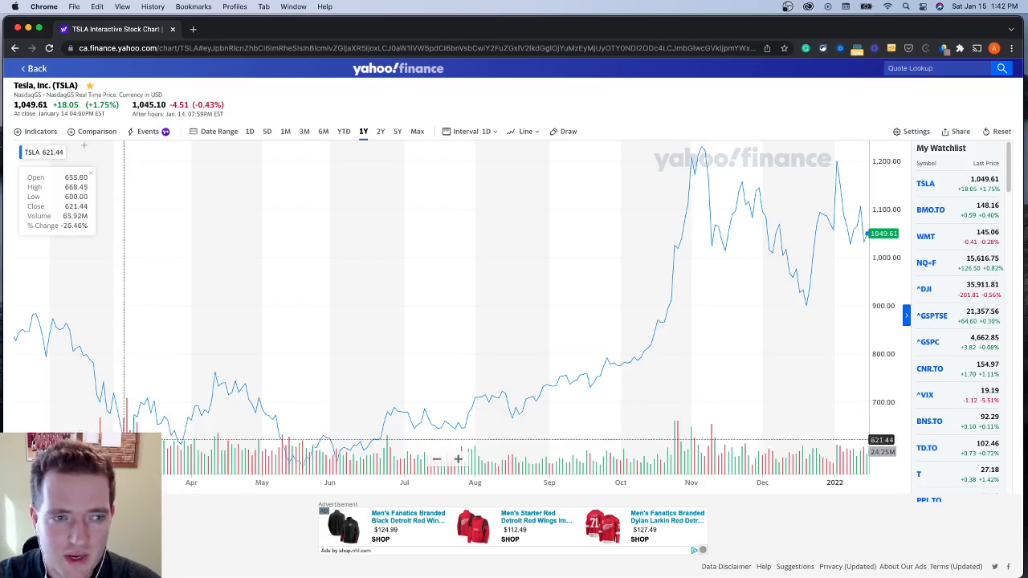
pyautogui.click(40, 132)
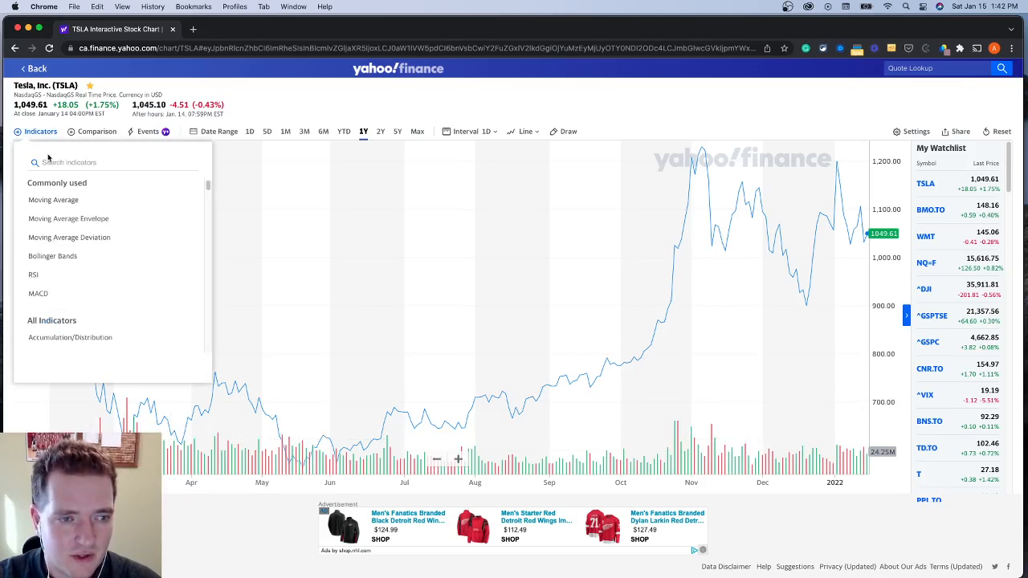
pyautogui.click(53, 199)
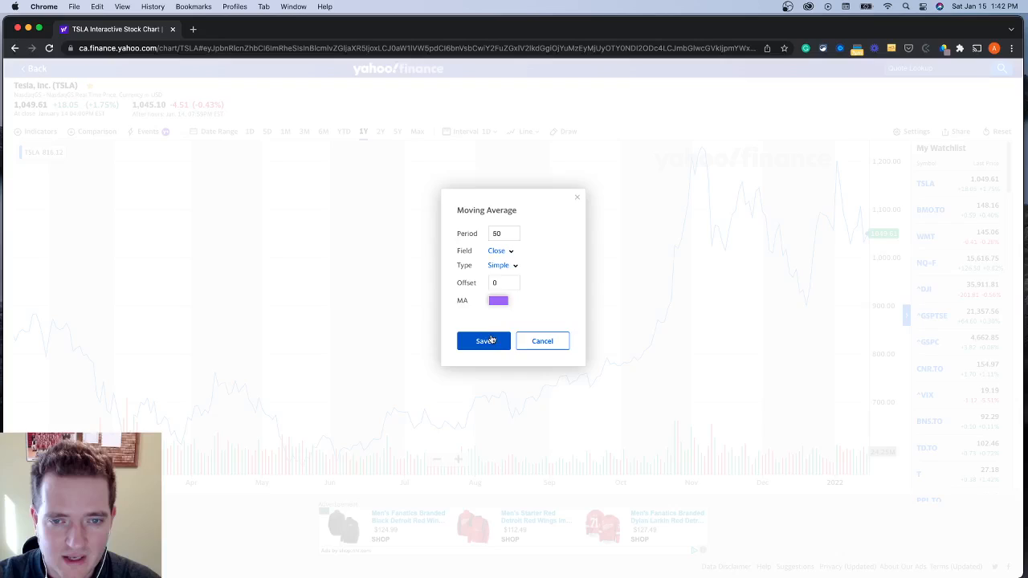
pyautogui.click(482, 341)
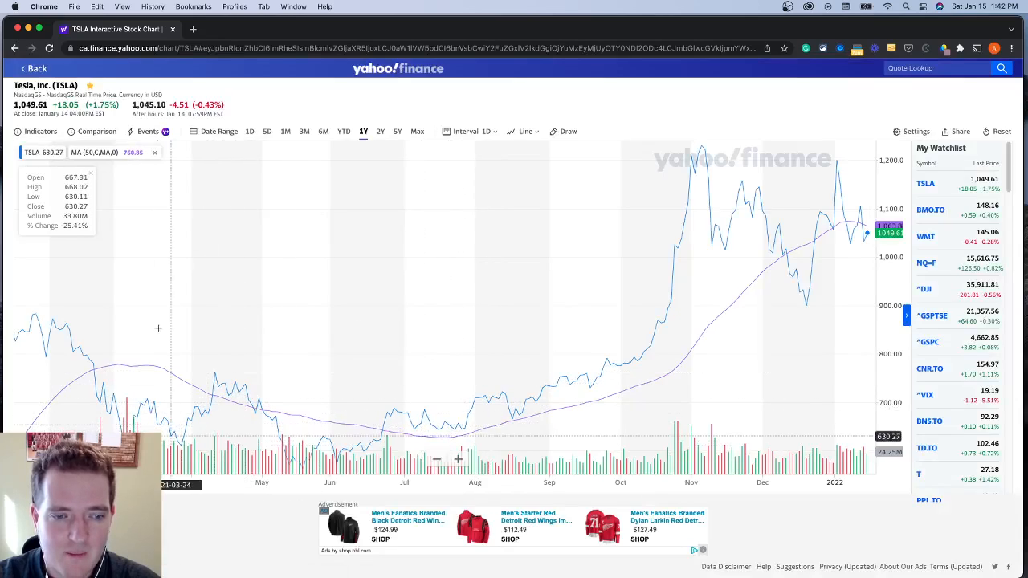
pyautogui.moveTo(627, 393)
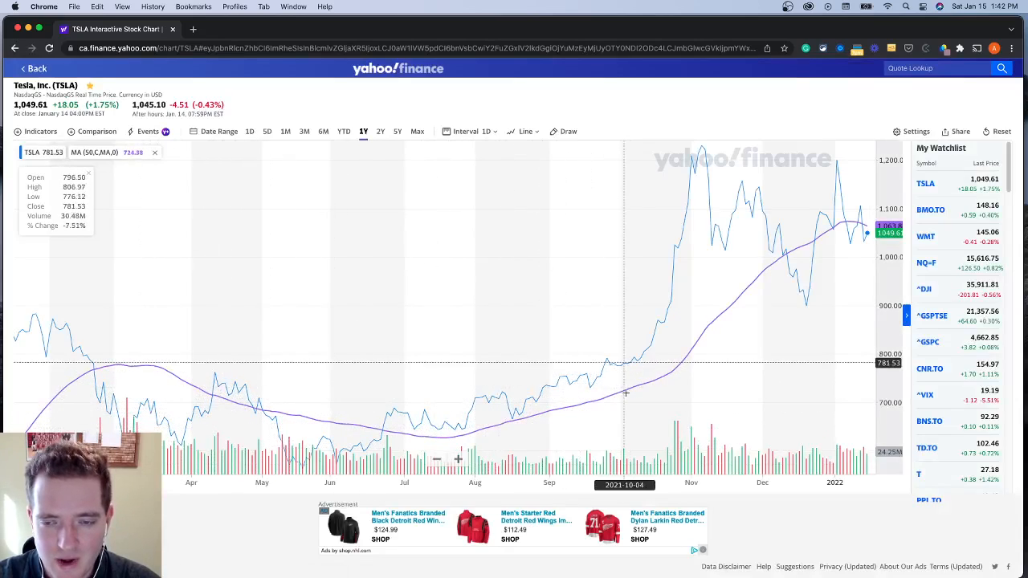
pyautogui.moveTo(671, 367)
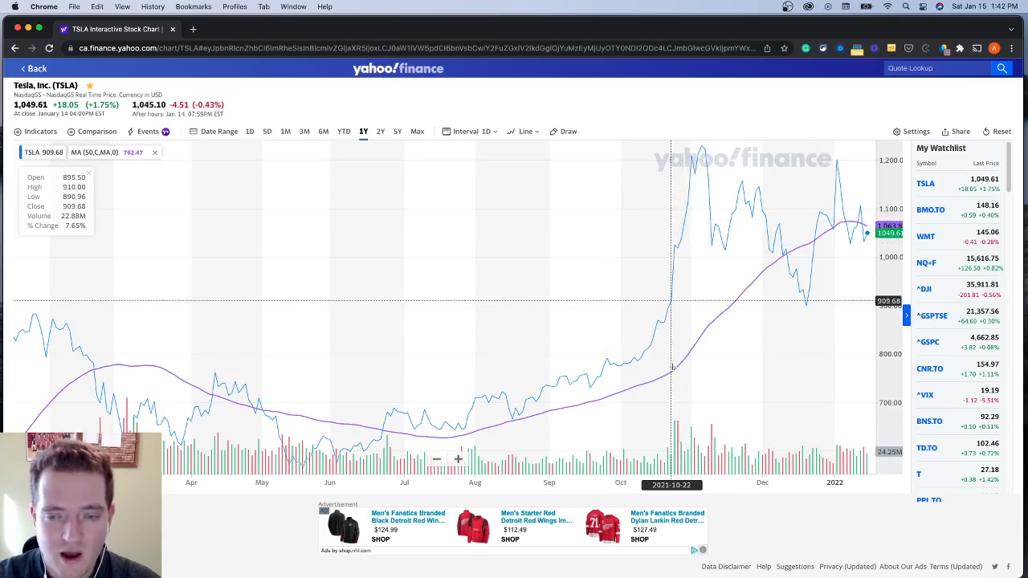
pyautogui.moveTo(705, 321)
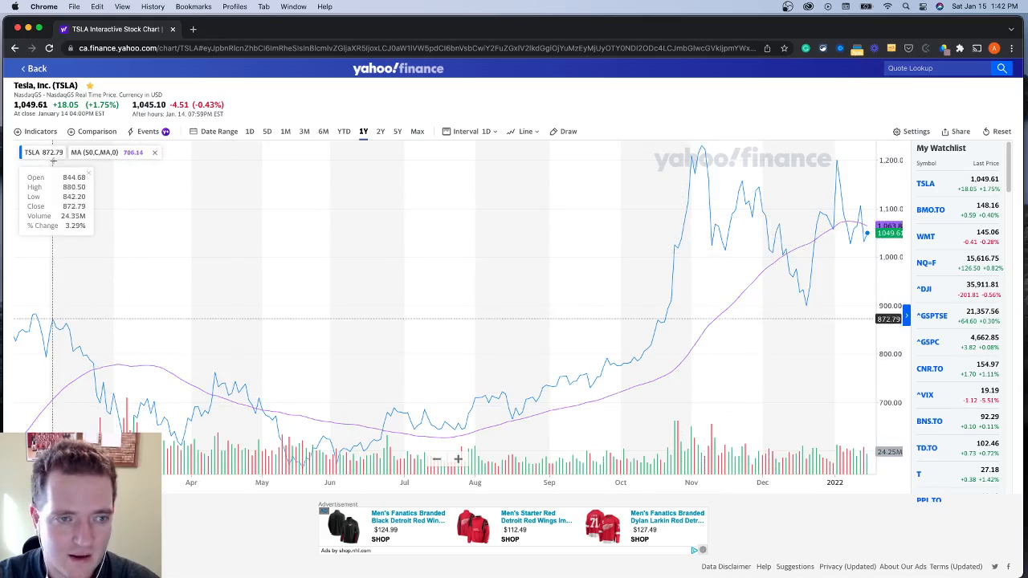
# Overlay a second moving average with period 200
pyautogui.click(40, 132)
pyautogui.write('200')
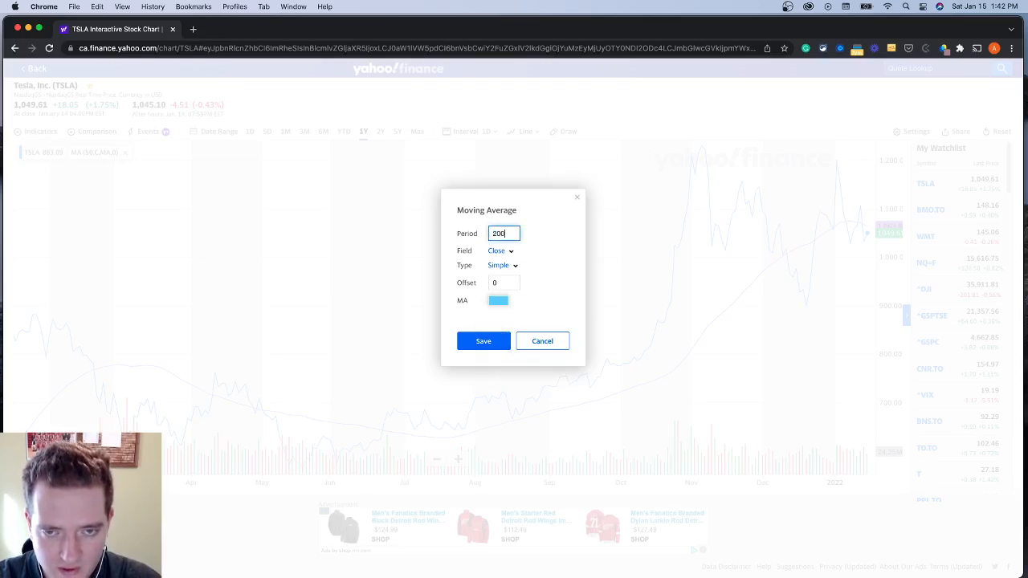
pyautogui.click(484, 341)
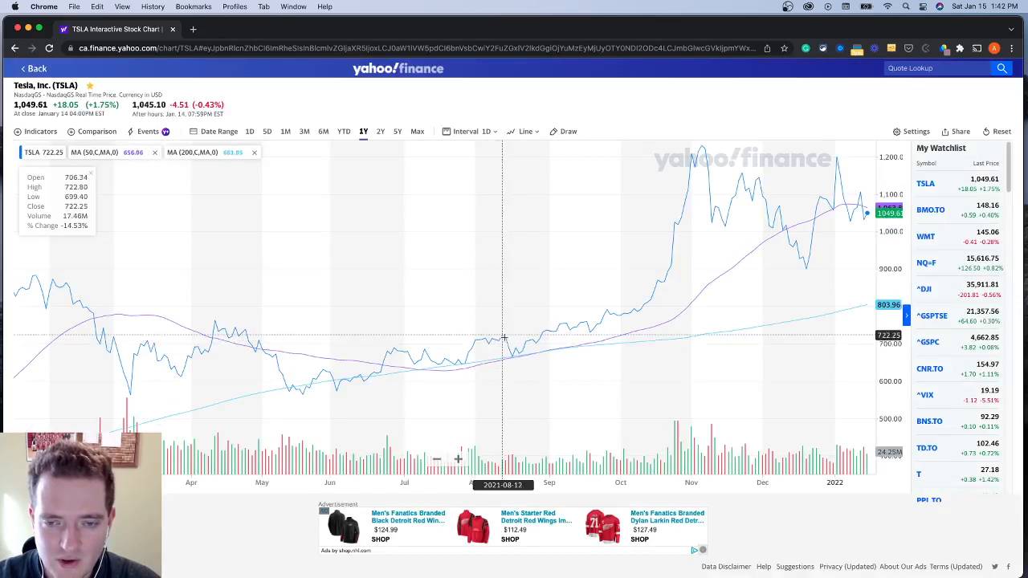
pyautogui.moveTo(669, 325)
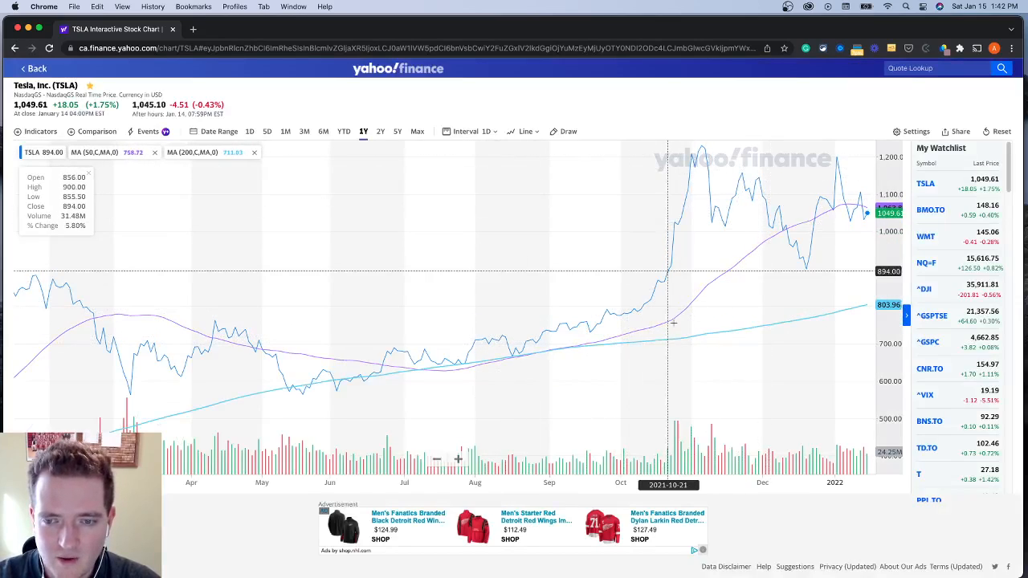
pyautogui.moveTo(672, 337)
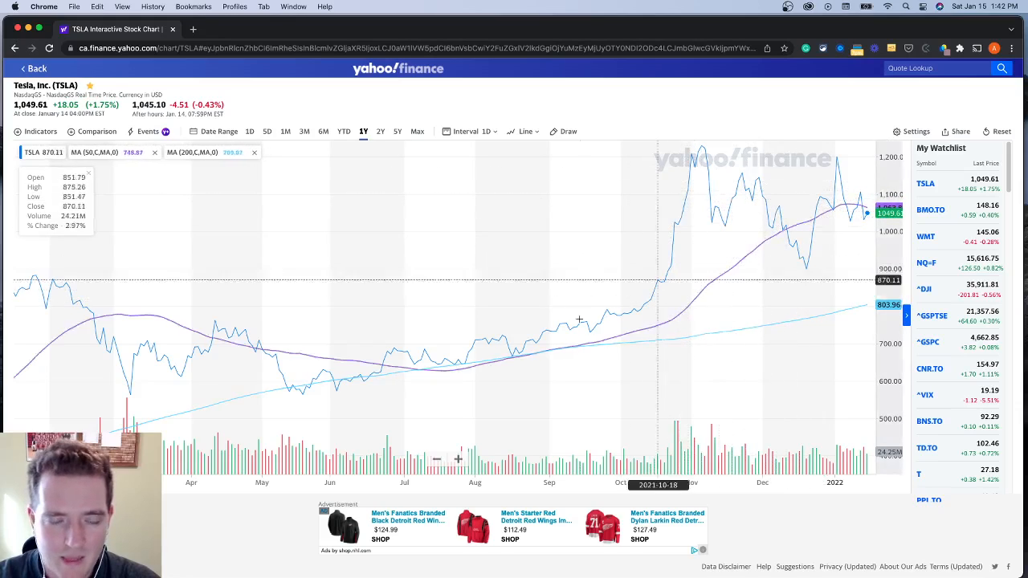
pyautogui.moveTo(223, 329)
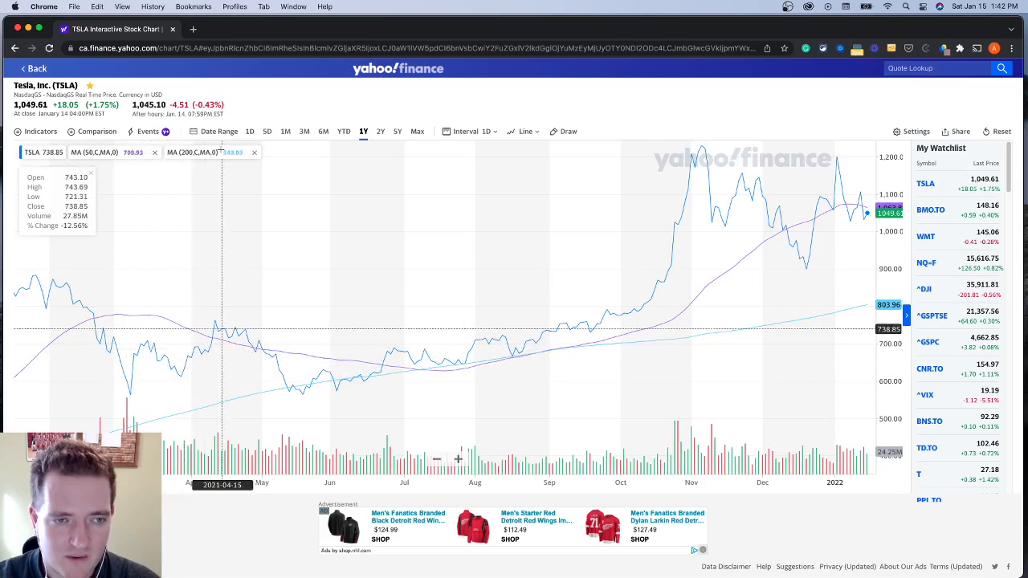
pyautogui.moveTo(447, 326)
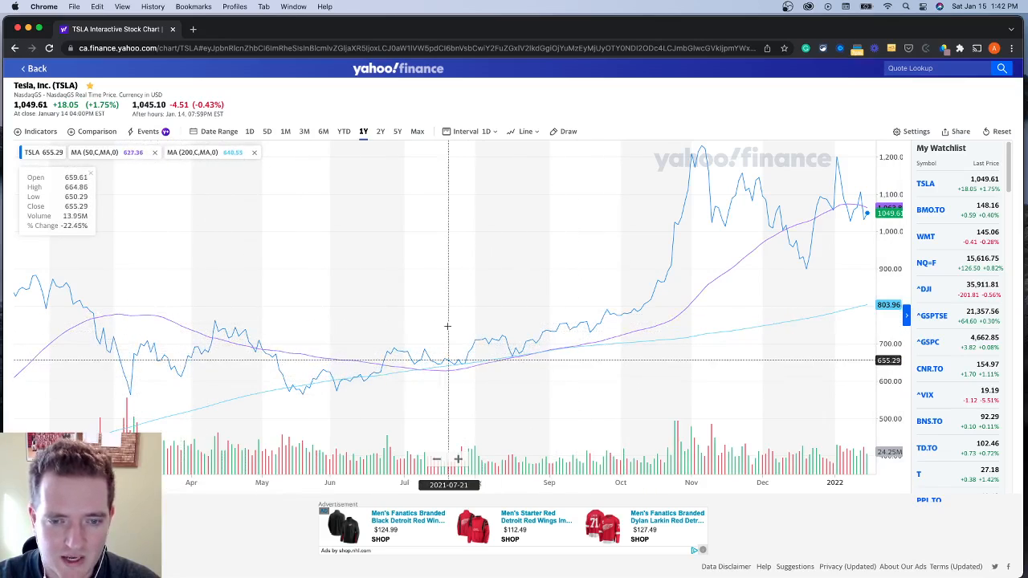
pyautogui.moveTo(466, 324)
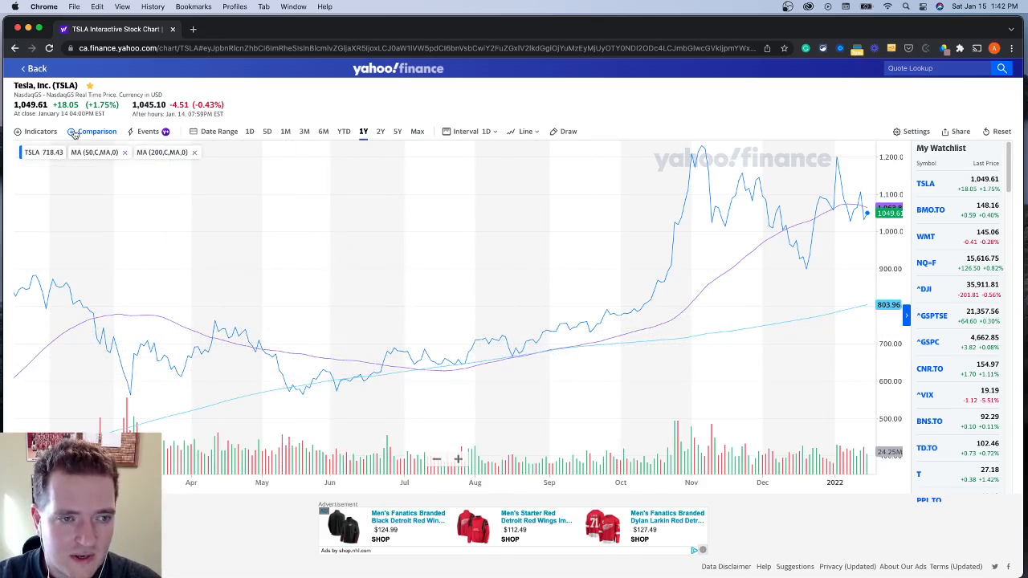
# Add the RSI indicator panel beneath the price chart
pyautogui.click(40, 131)
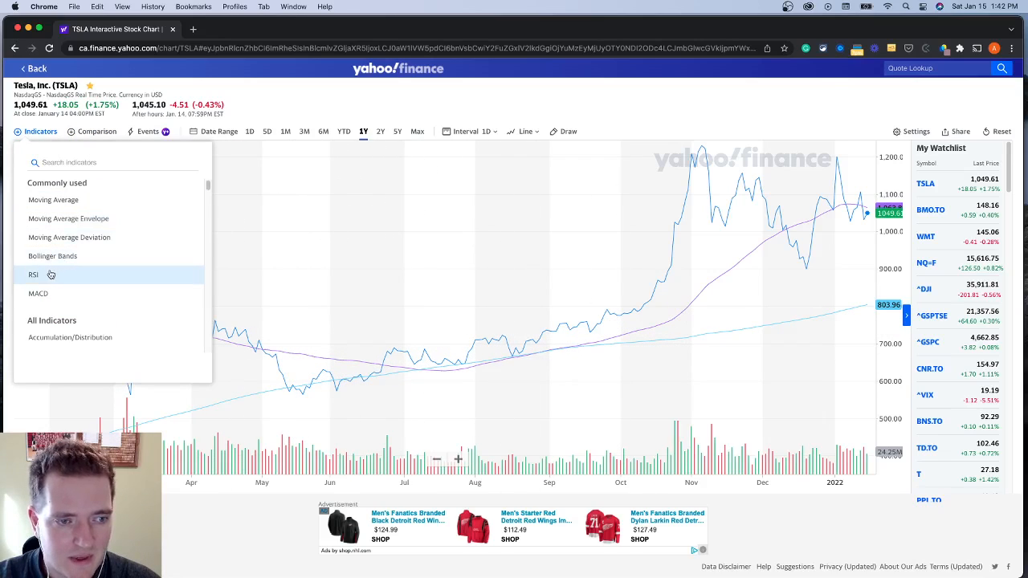
pyautogui.click(34, 274)
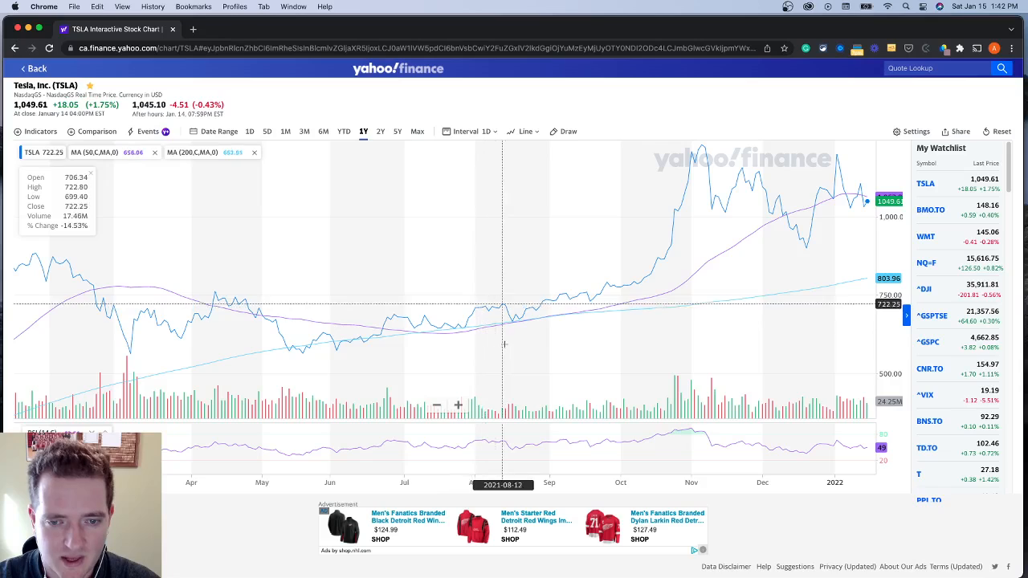
pyautogui.moveTo(463, 441)
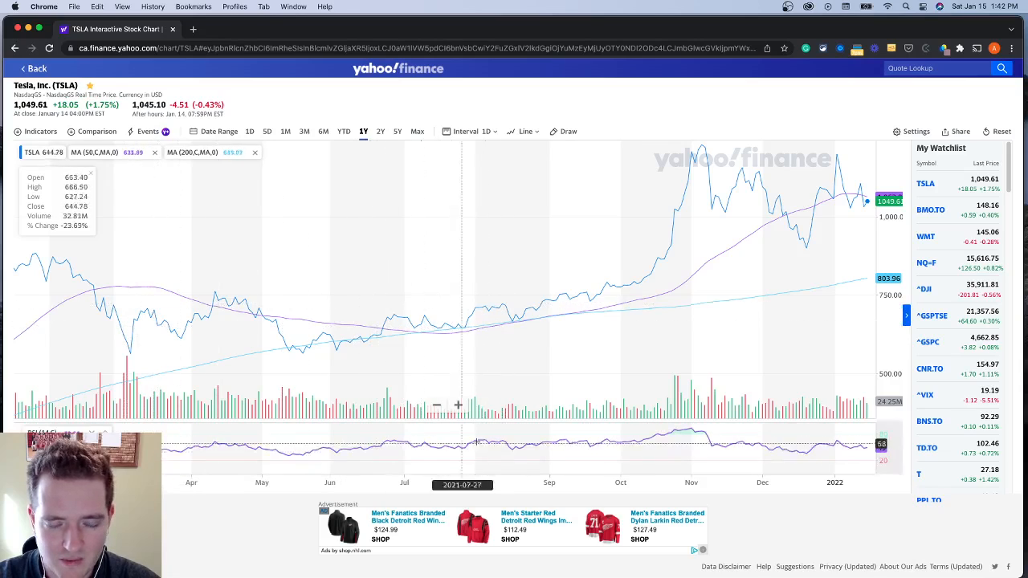
pyautogui.moveTo(690, 442)
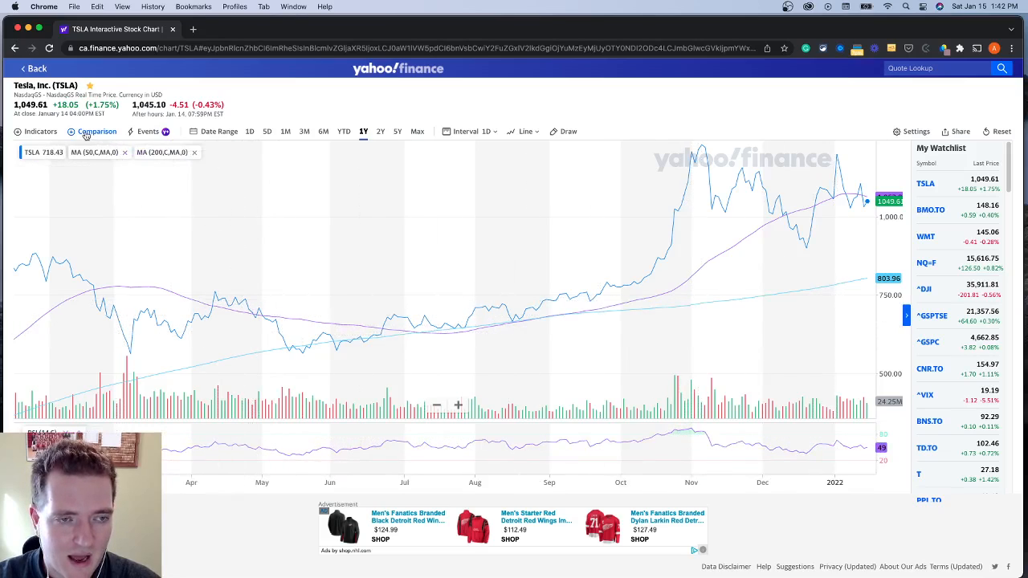
pyautogui.click(96, 132)
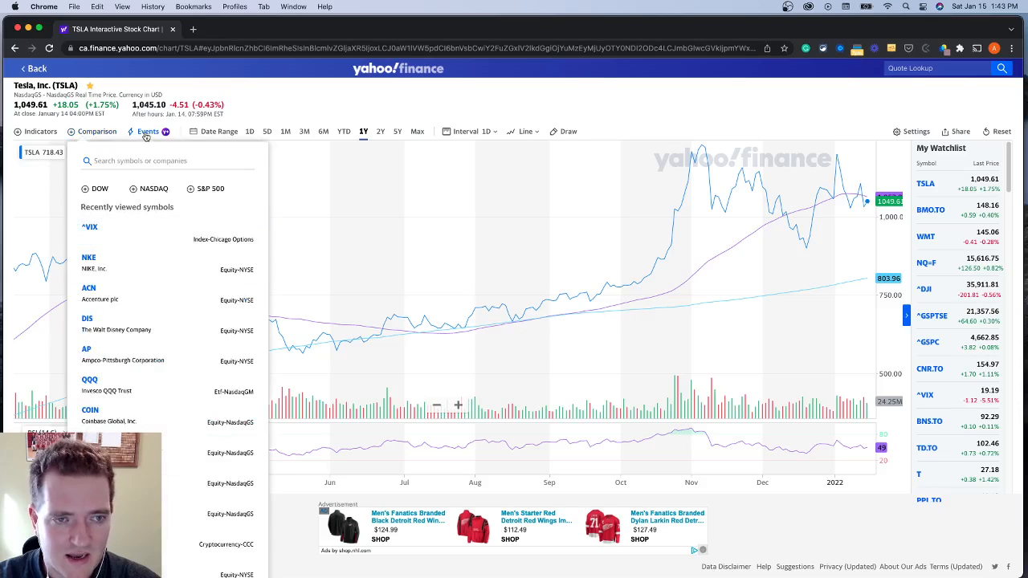
pyautogui.click(148, 132)
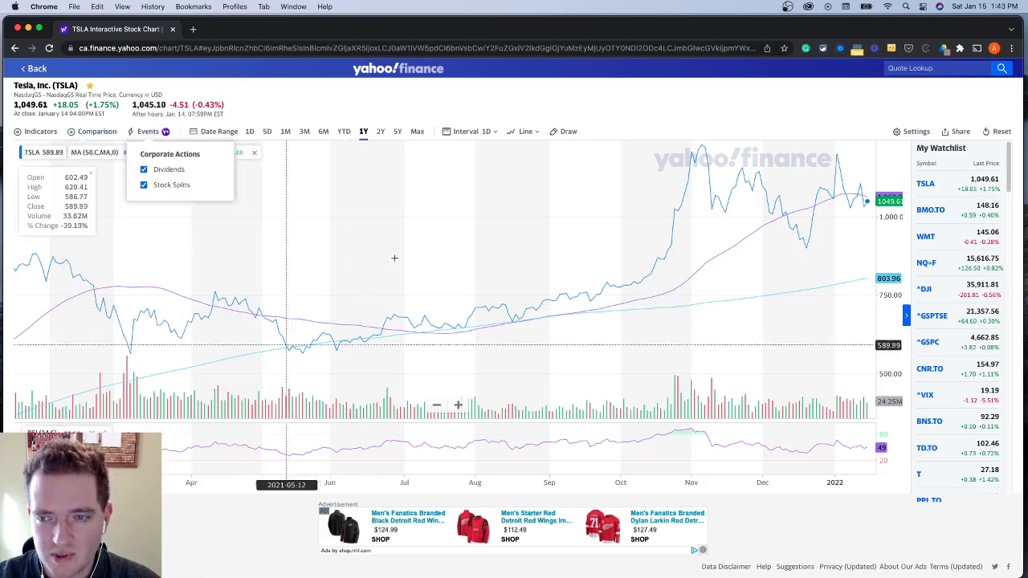
pyautogui.moveTo(645, 311)
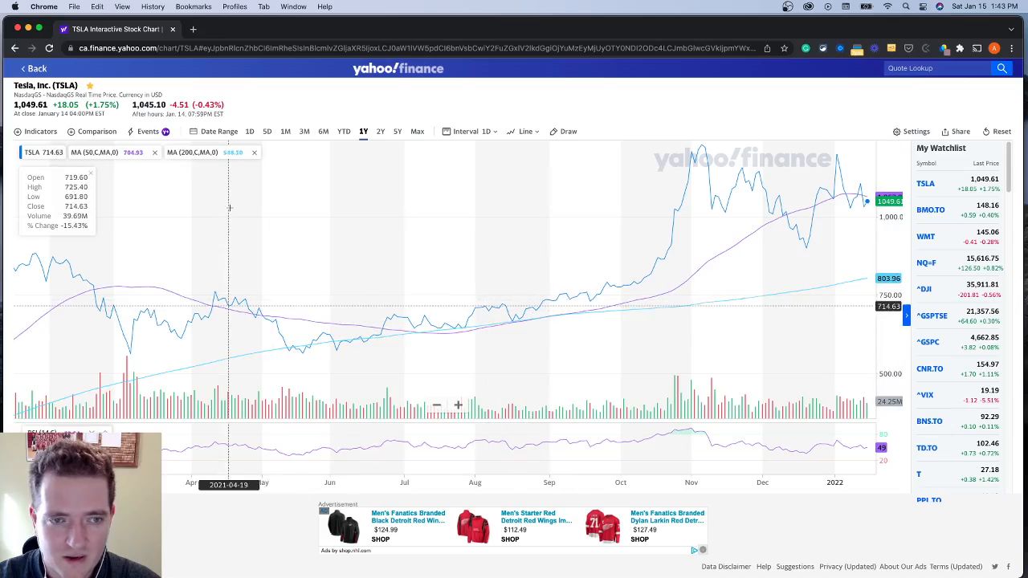
pyautogui.moveTo(353, 215)
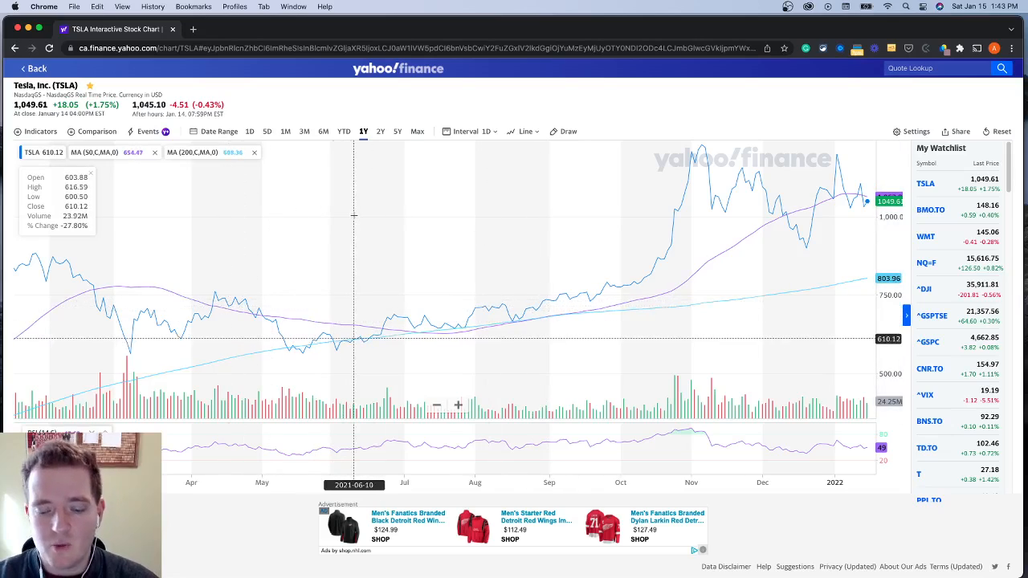